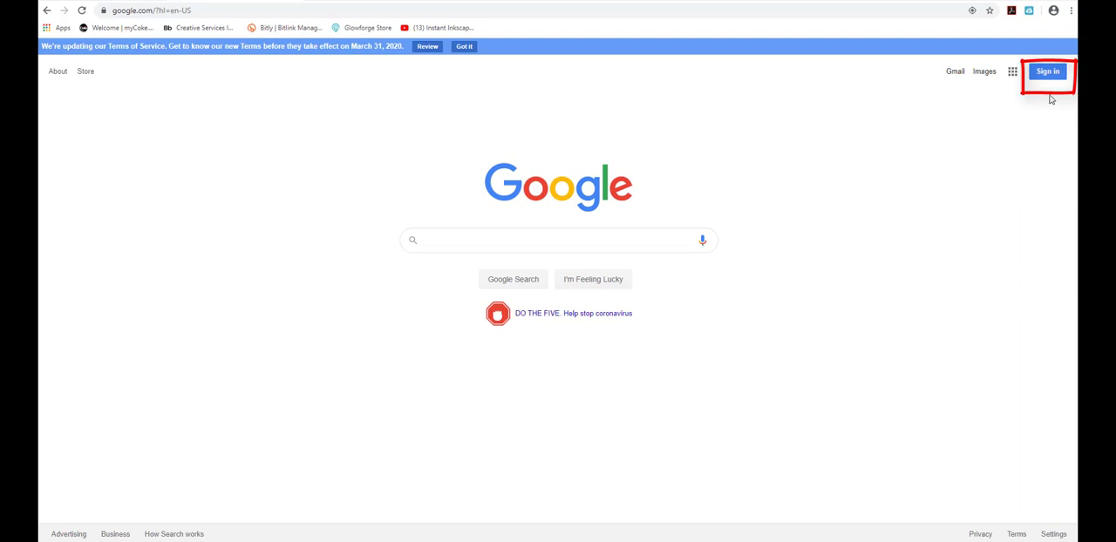
click(1046, 71)
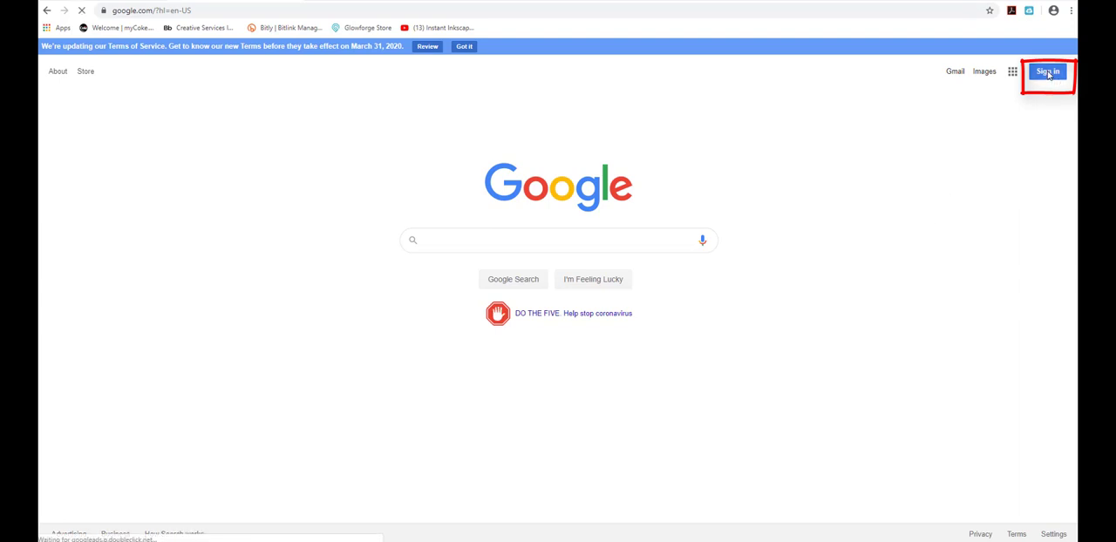
click(1046, 71)
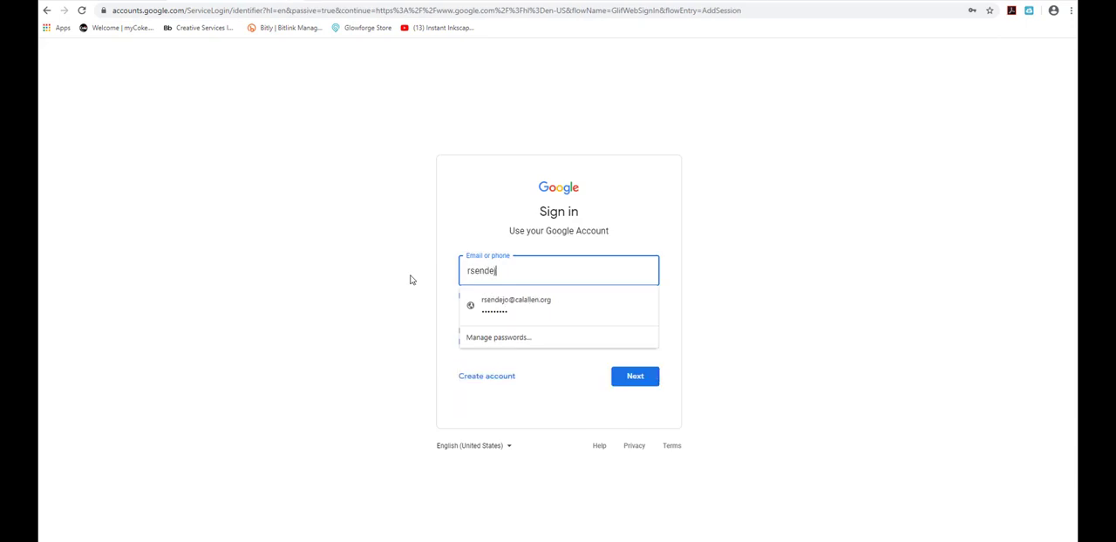
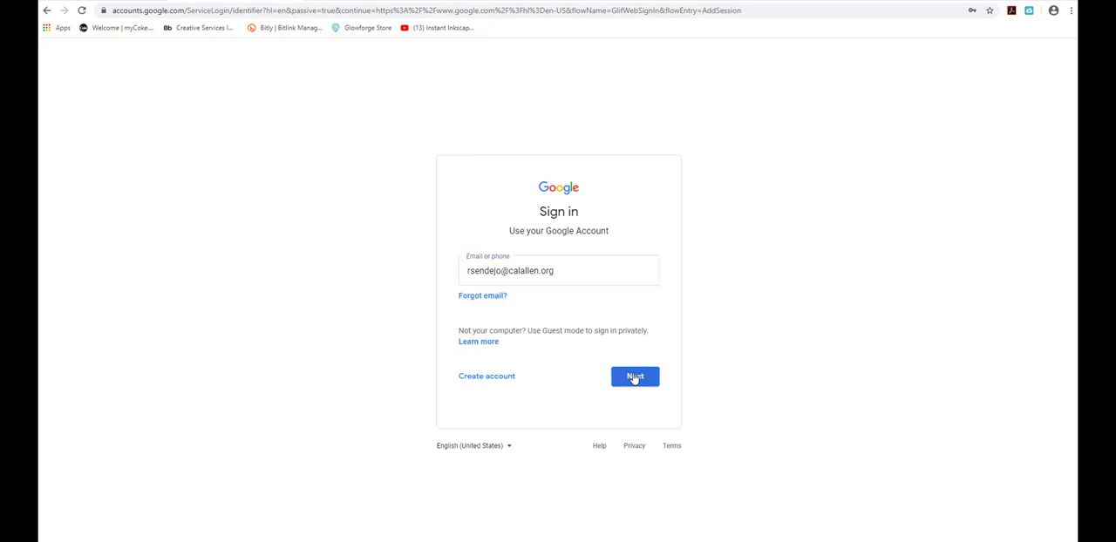
click(634, 377)
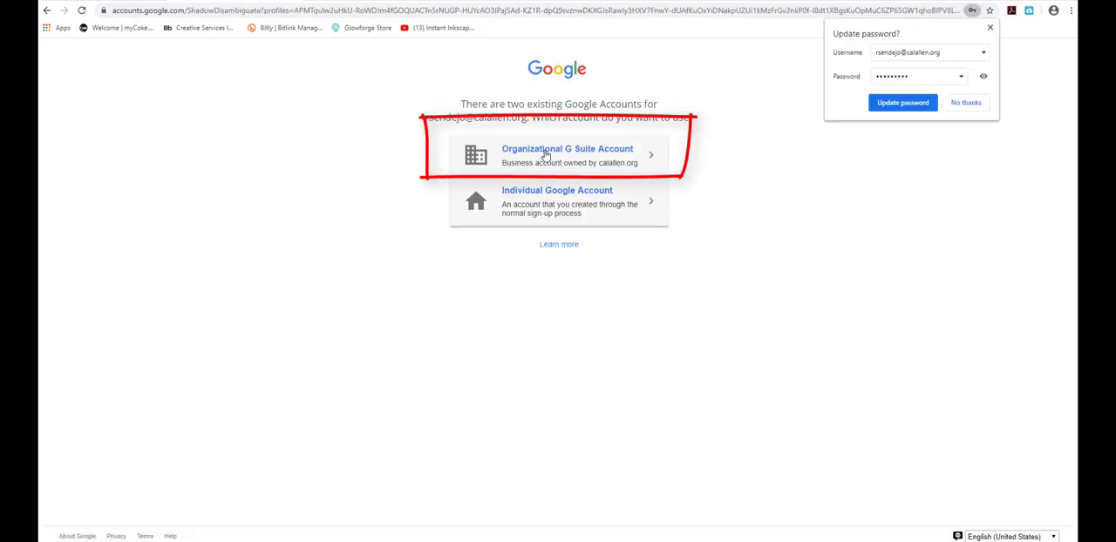
Choose the organizational G Suite account, enter the password and sign in
click(566, 155)
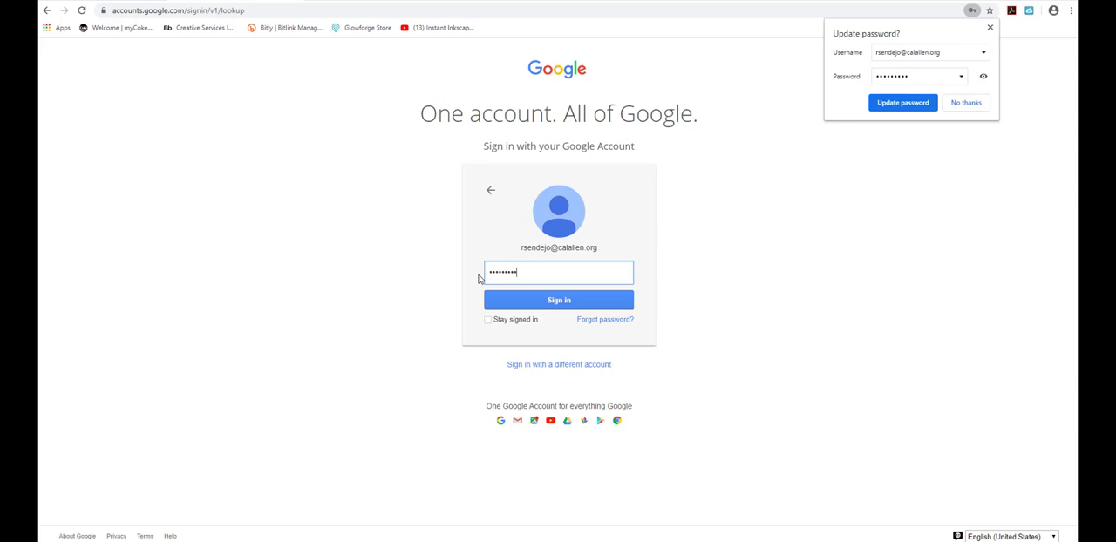
click(558, 300)
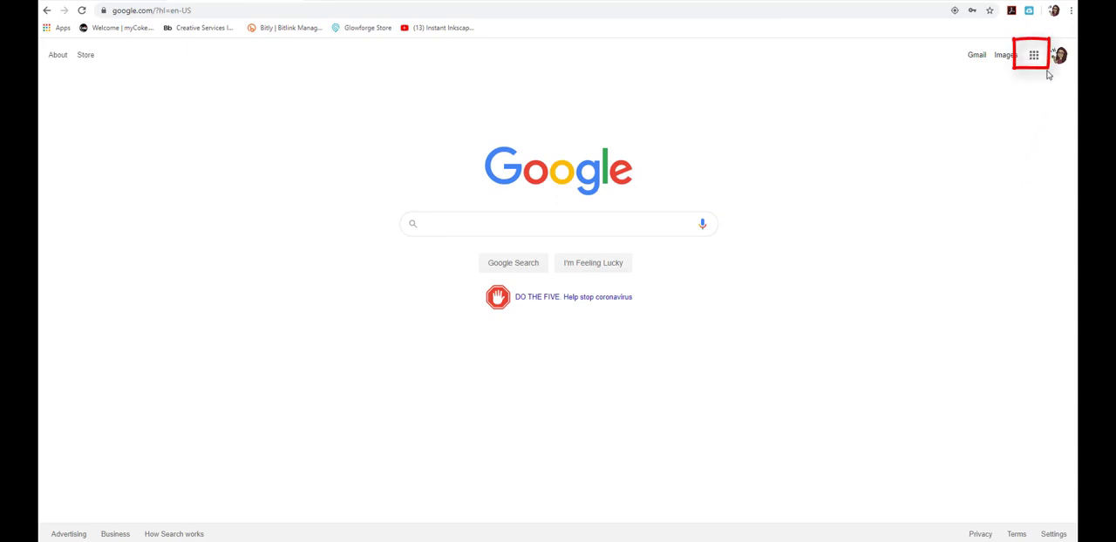
mouse_move(1033, 55)
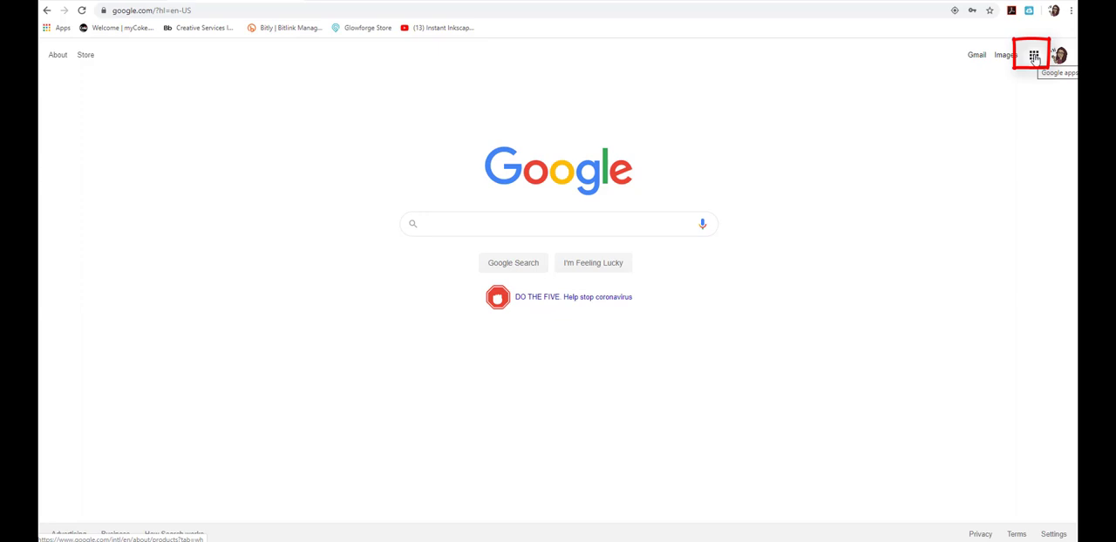
Browse the Google apps launcher for Classroom, then search 'google classroom'
click(1034, 56)
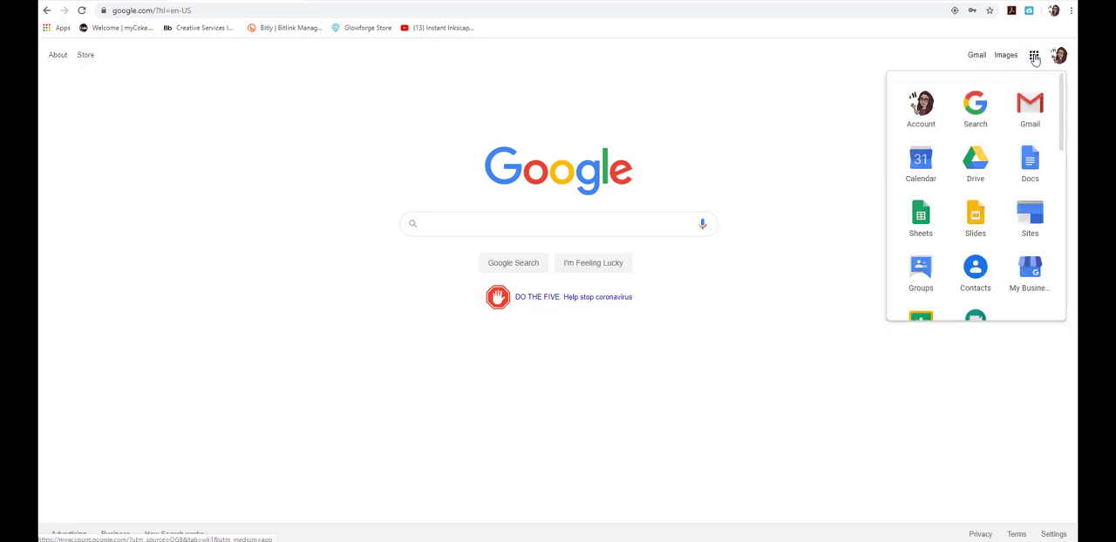
scroll(down, 3)
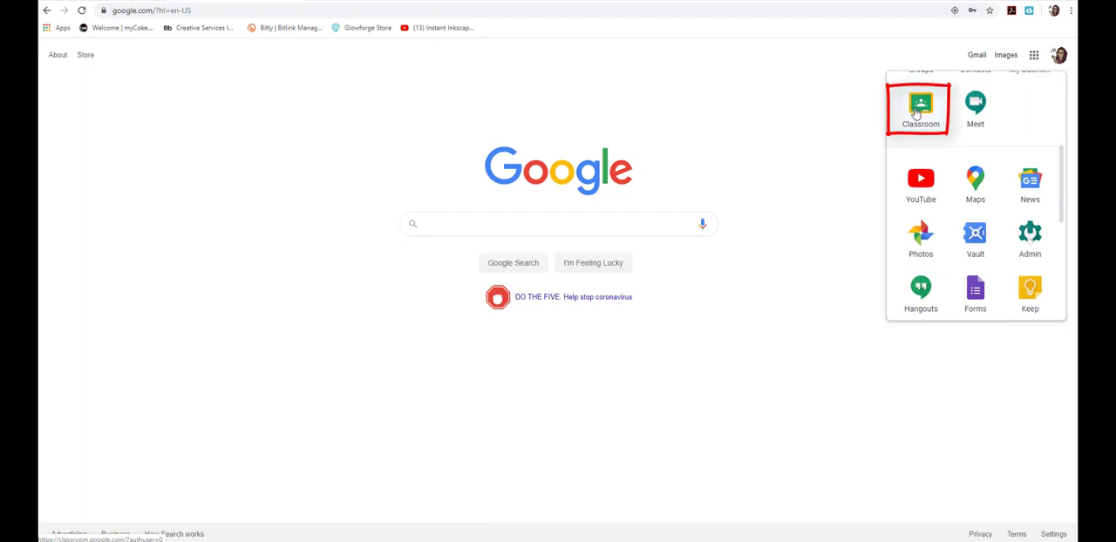
scroll(down, 3)
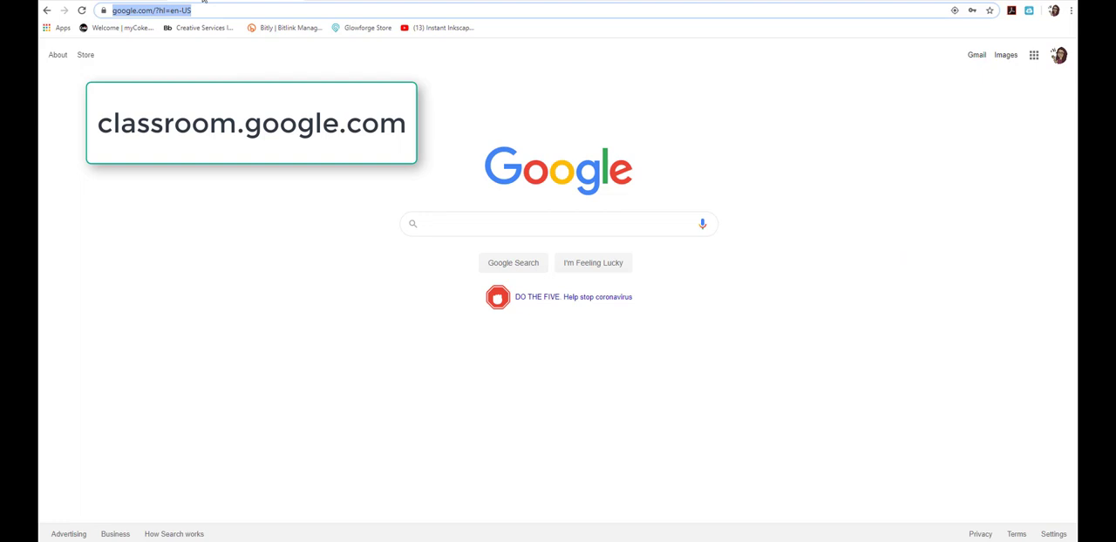
text(google classroom)
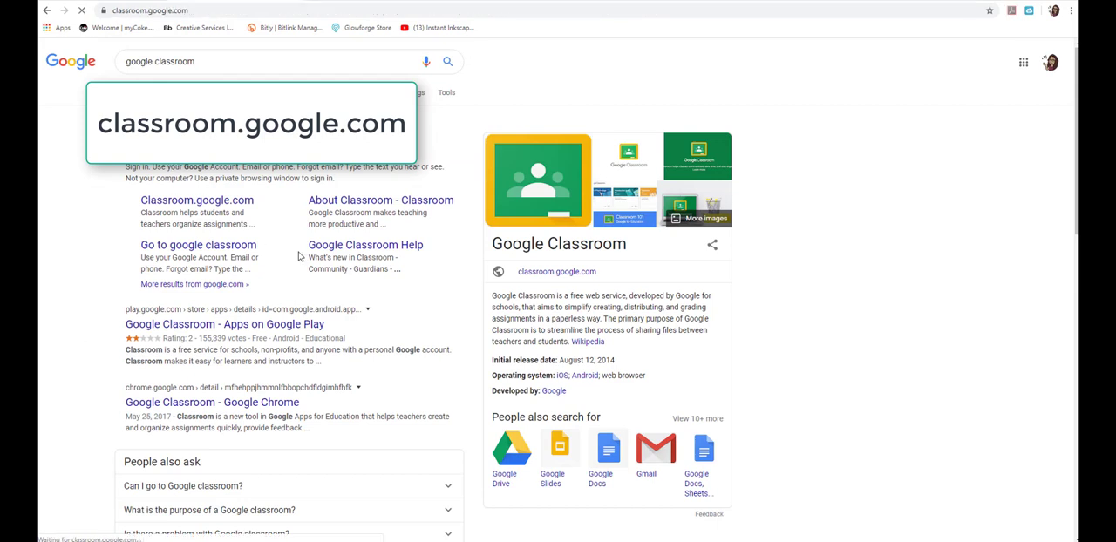
Go to Classroom from the search results and peek at the navigation menu of classes
click(197, 200)
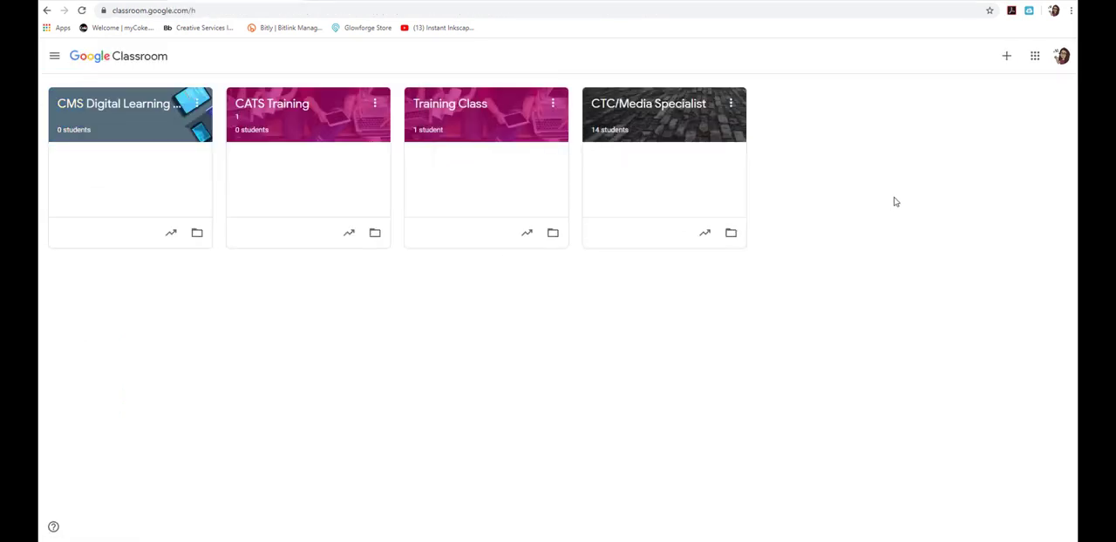
mouse_move(933, 246)
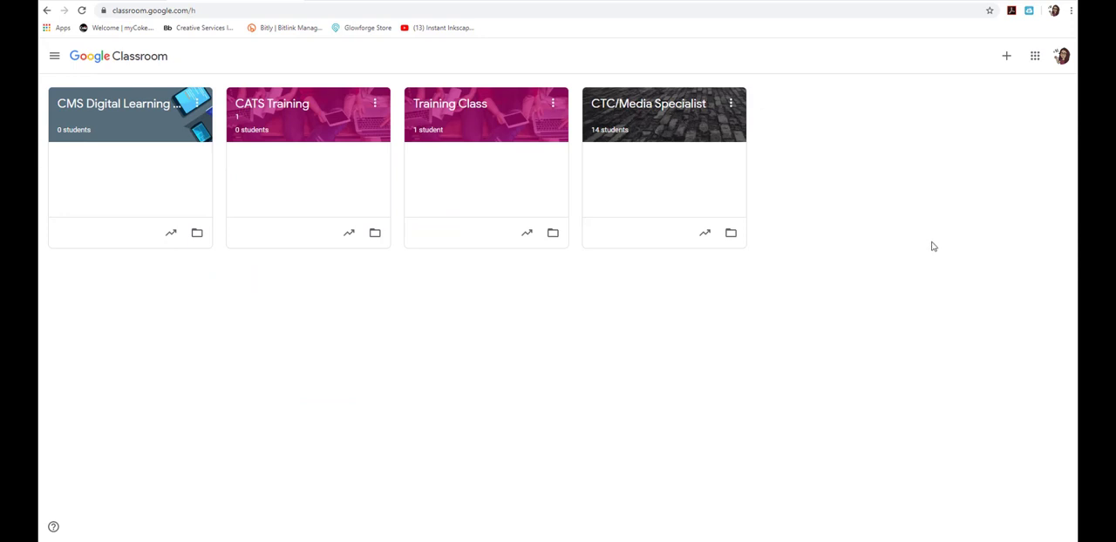
mouse_move(502, 105)
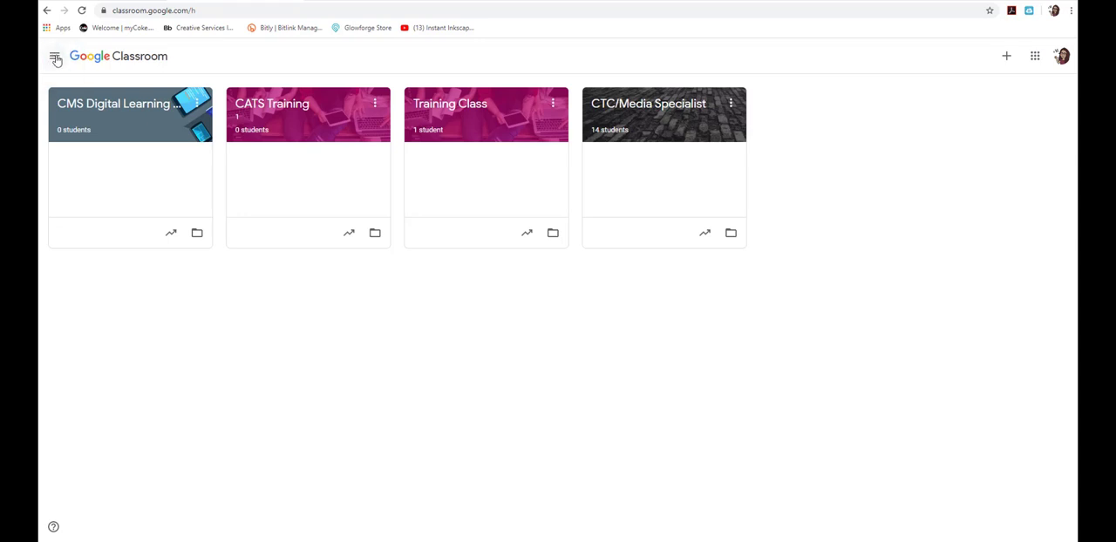
click(56, 56)
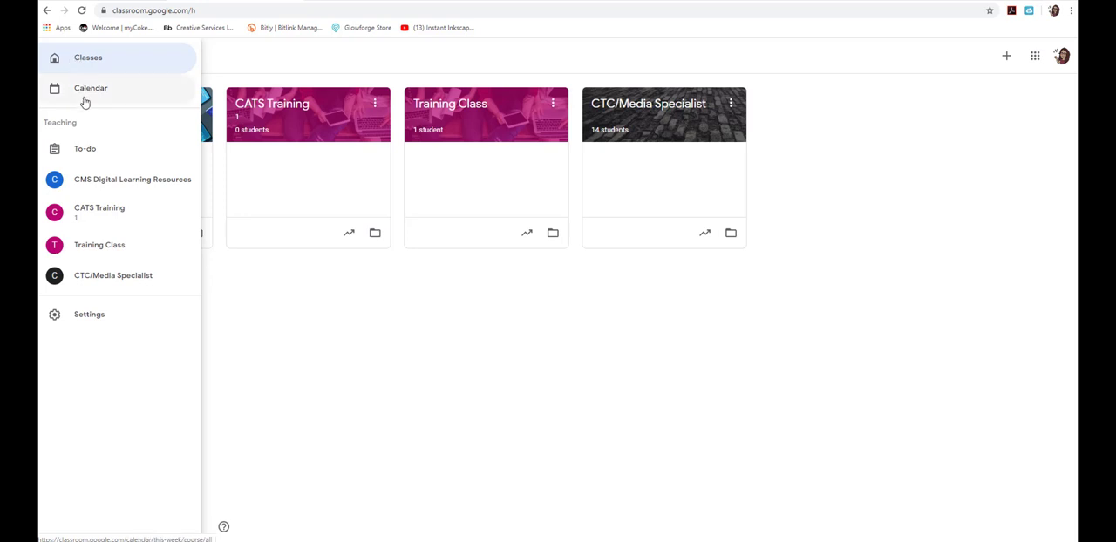
mouse_move(87, 57)
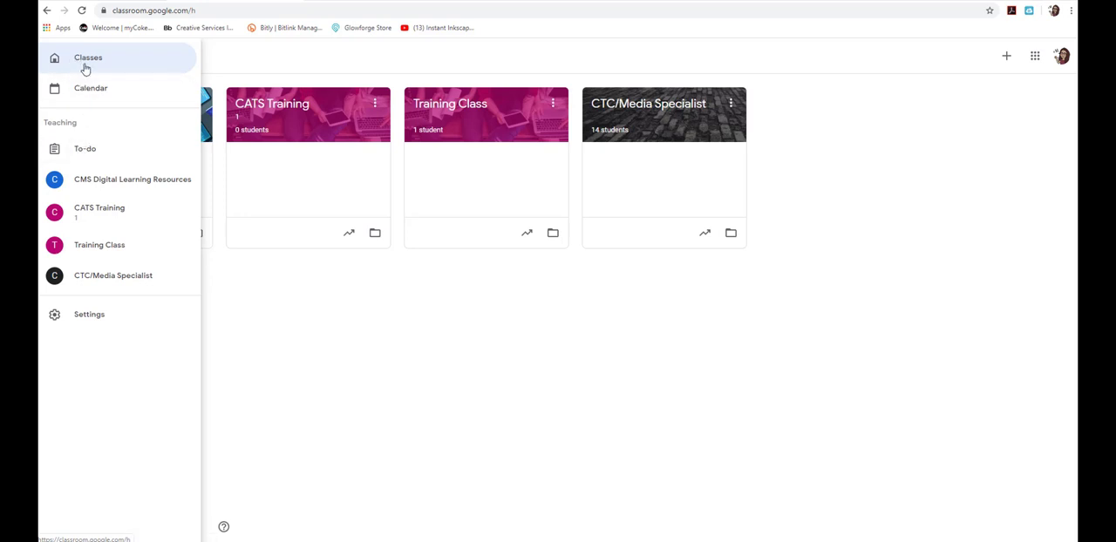
mouse_move(98, 213)
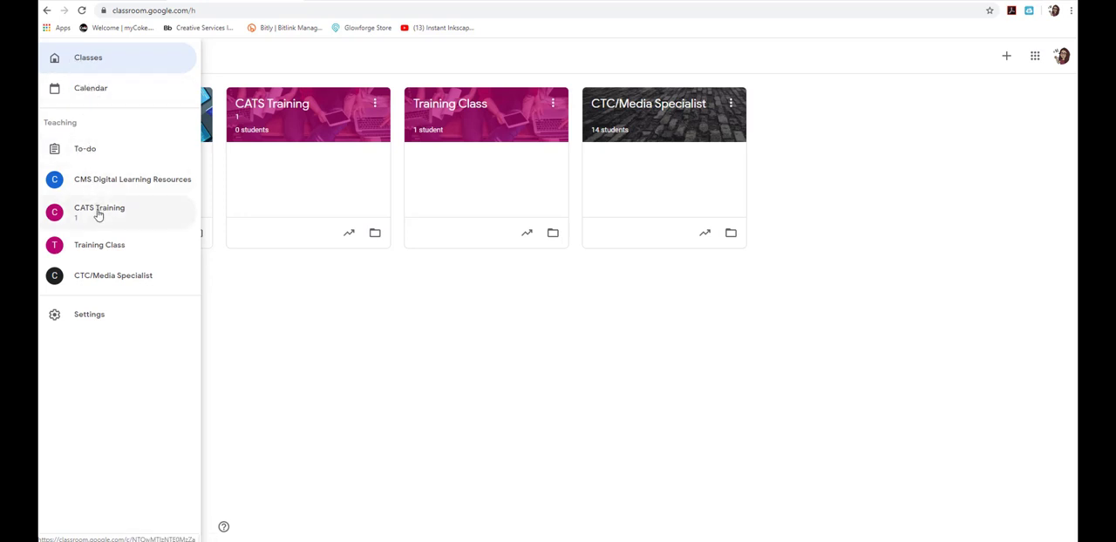
mouse_move(59, 321)
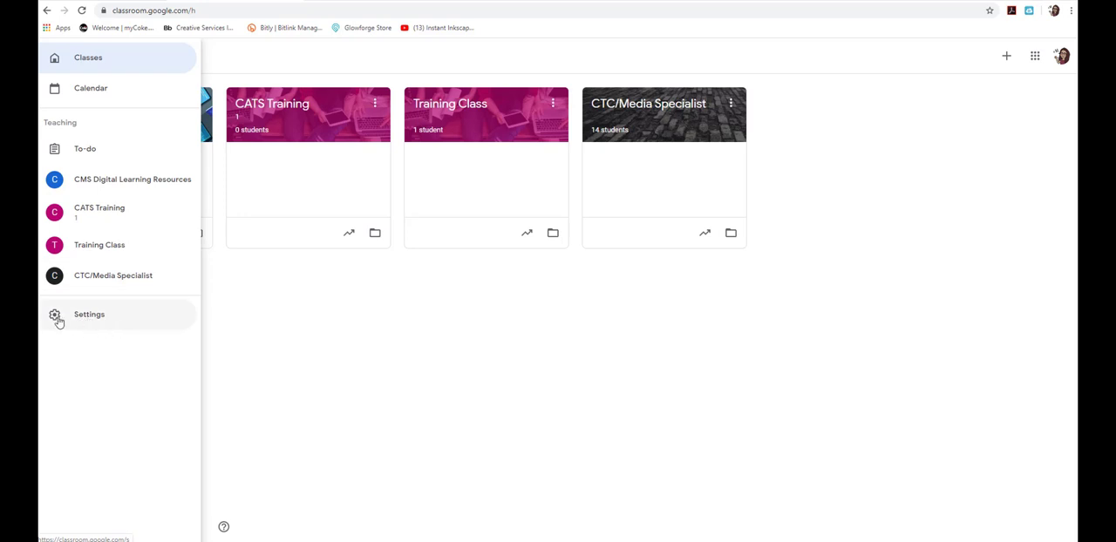
mouse_move(56, 321)
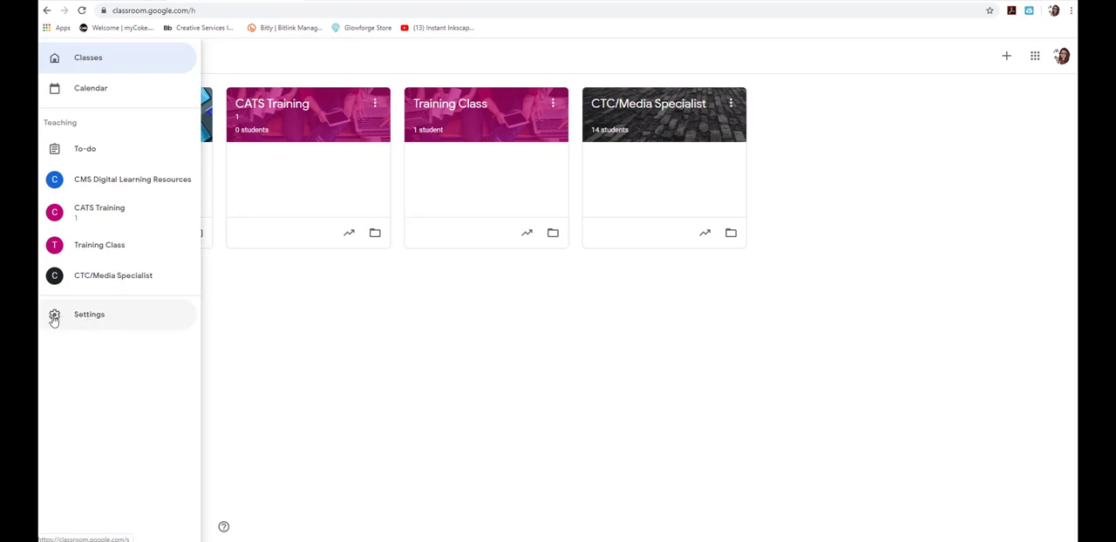
click(54, 56)
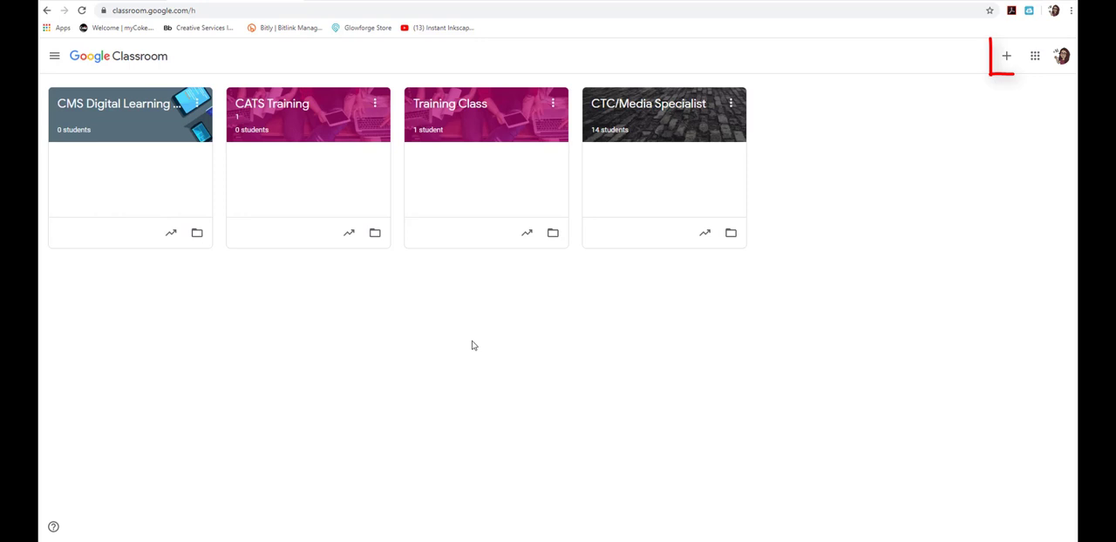
mouse_move(1006, 56)
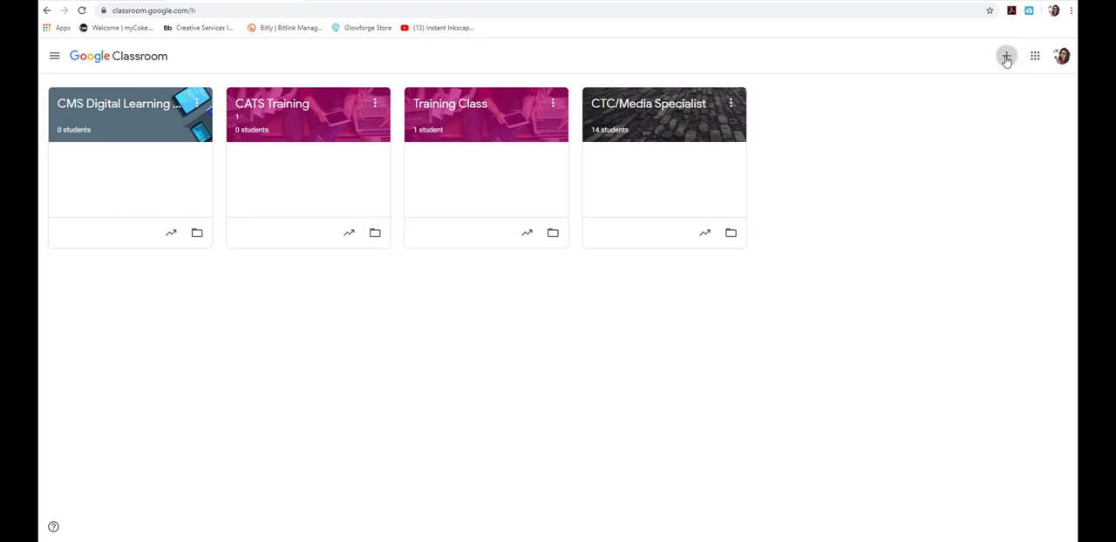
Start a new class and fill in name Sample, section 1, subject Math
click(1006, 56)
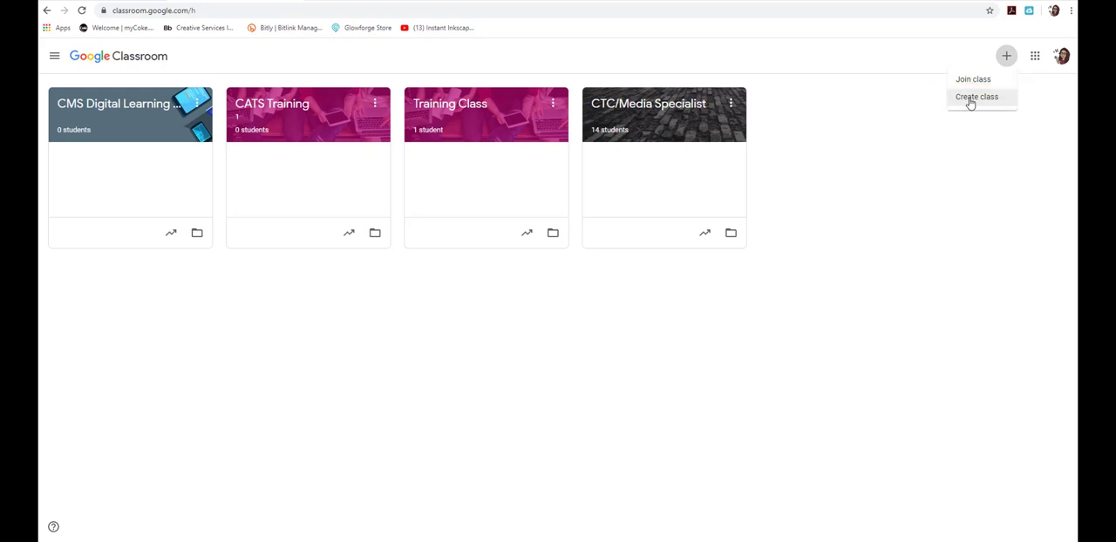
click(976, 97)
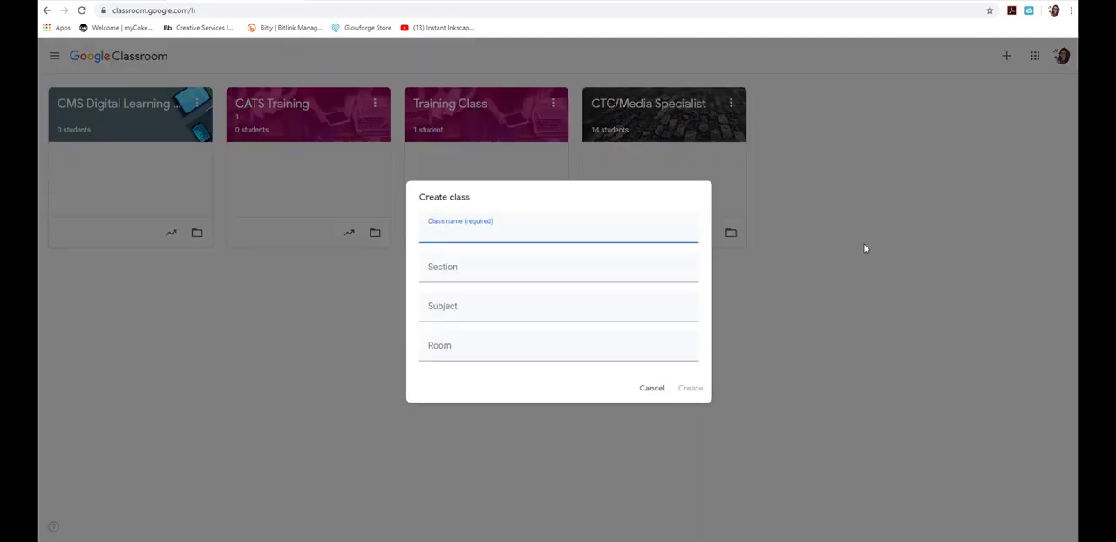
click(558, 230)
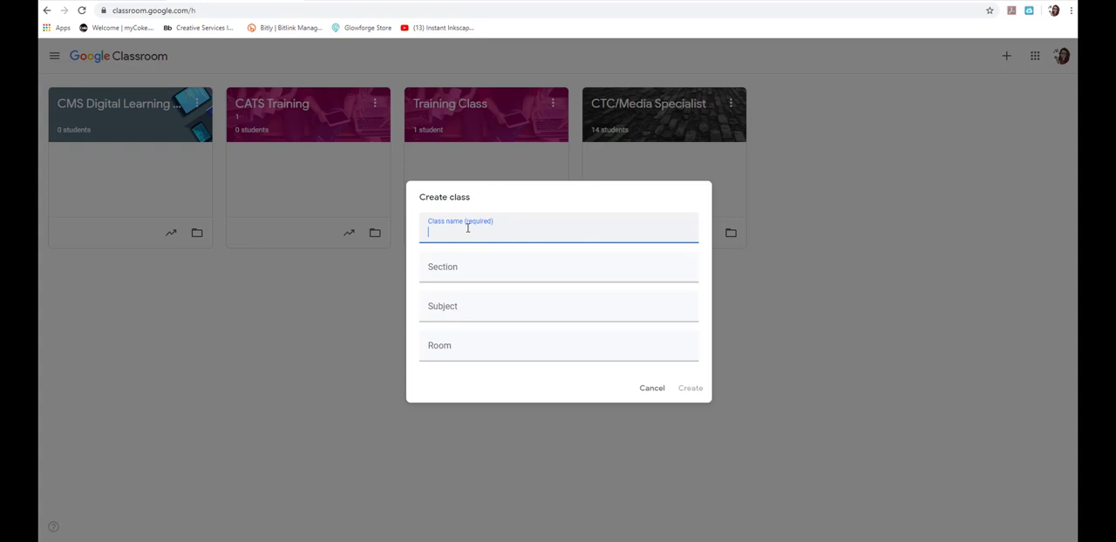
text(Sample)
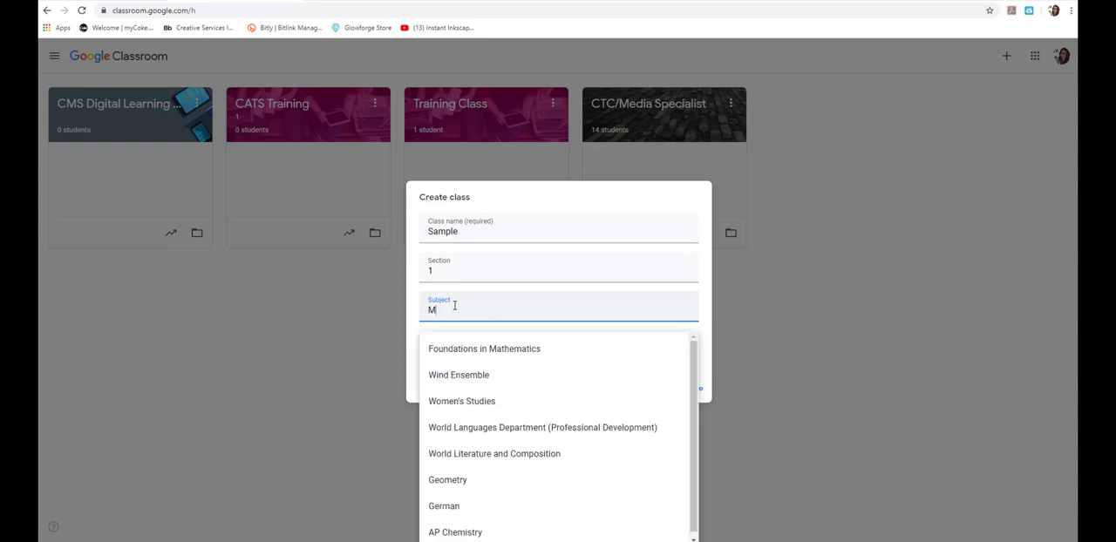
text(ath)
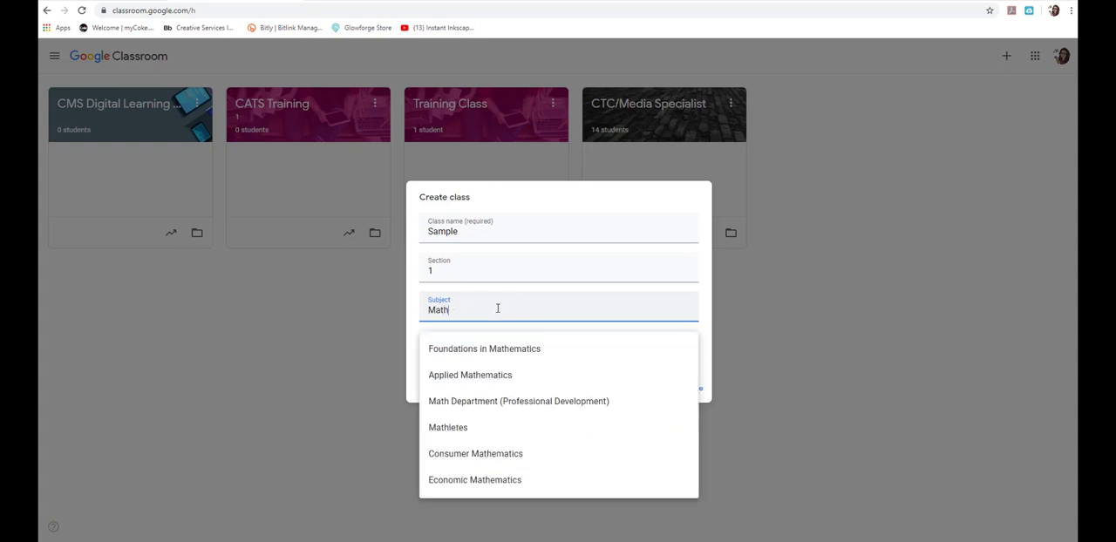
mouse_move(415, 367)
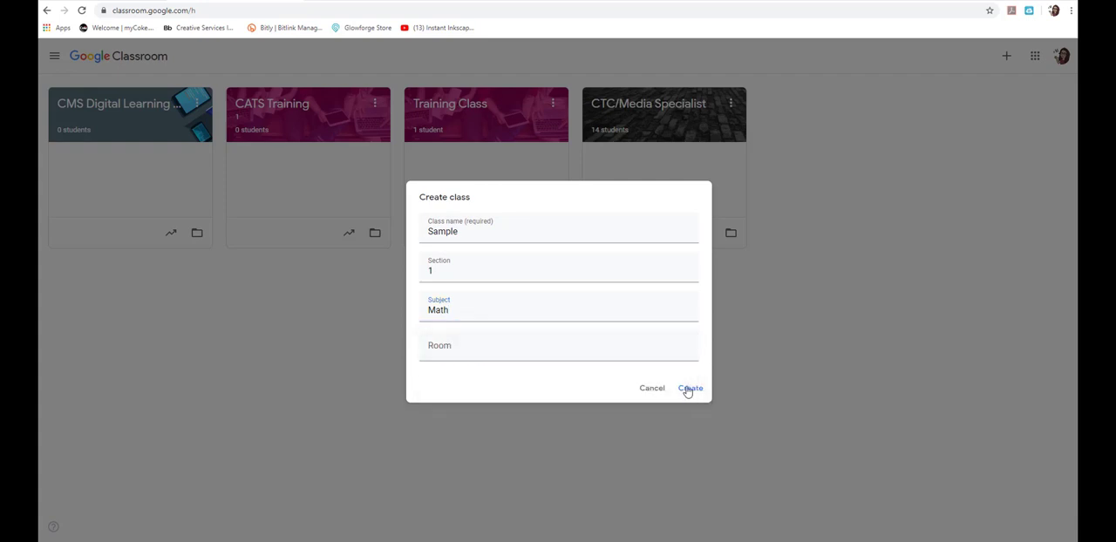
Confirm creation so the Sample class Stream page loads
click(688, 387)
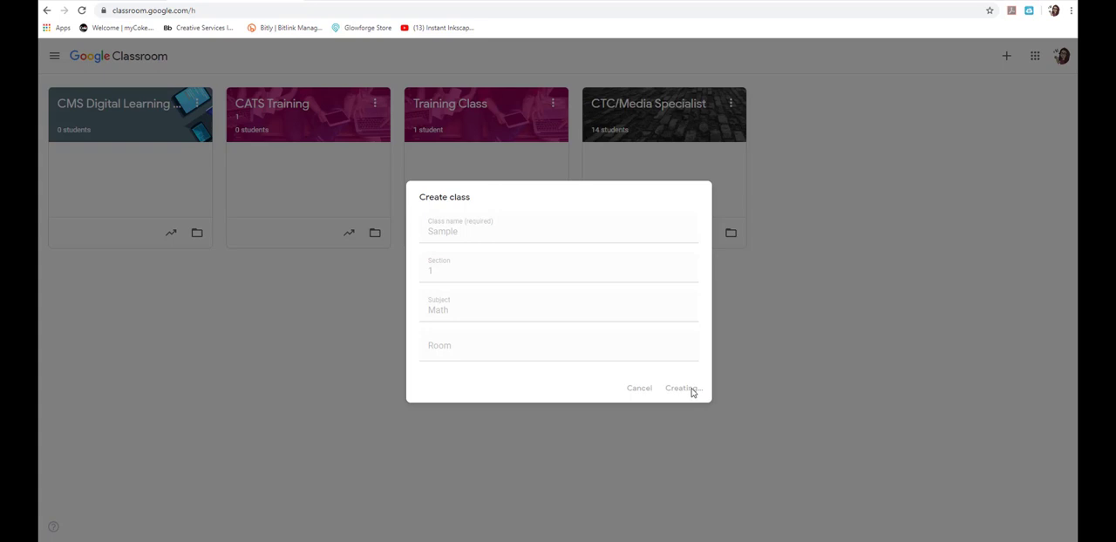
click(683, 387)
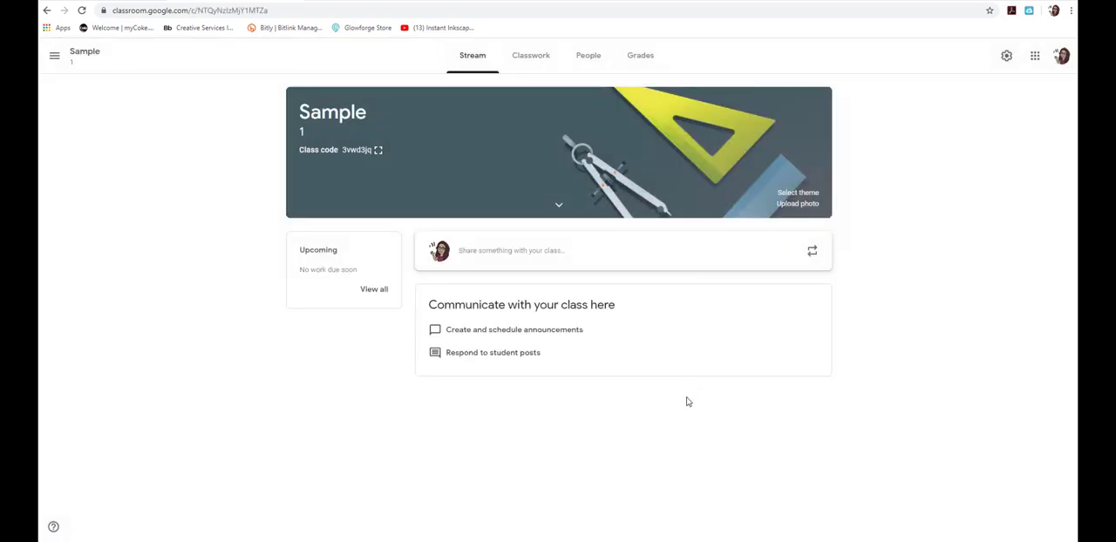
mouse_move(706, 389)
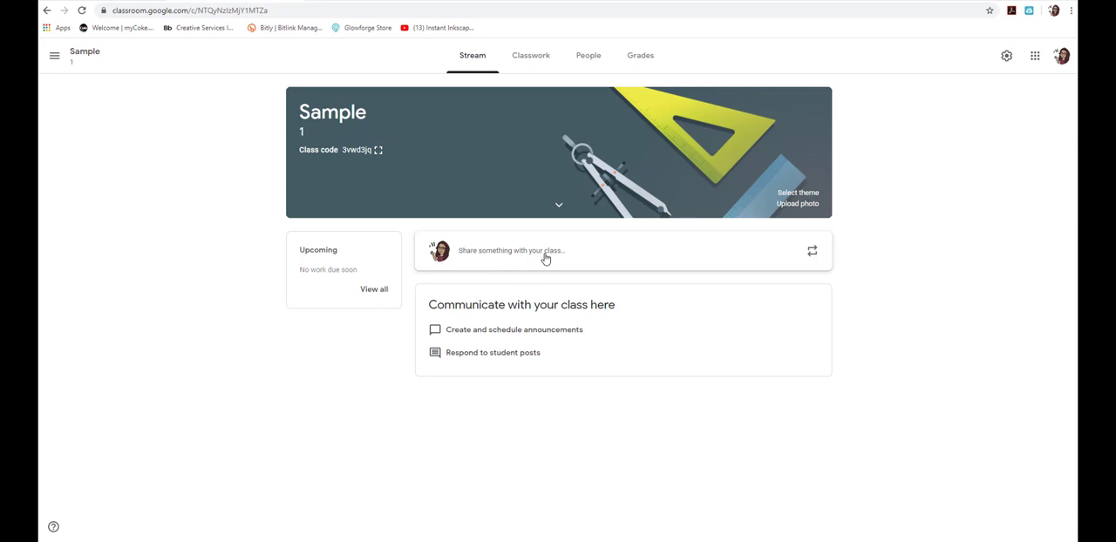
mouse_move(506, 255)
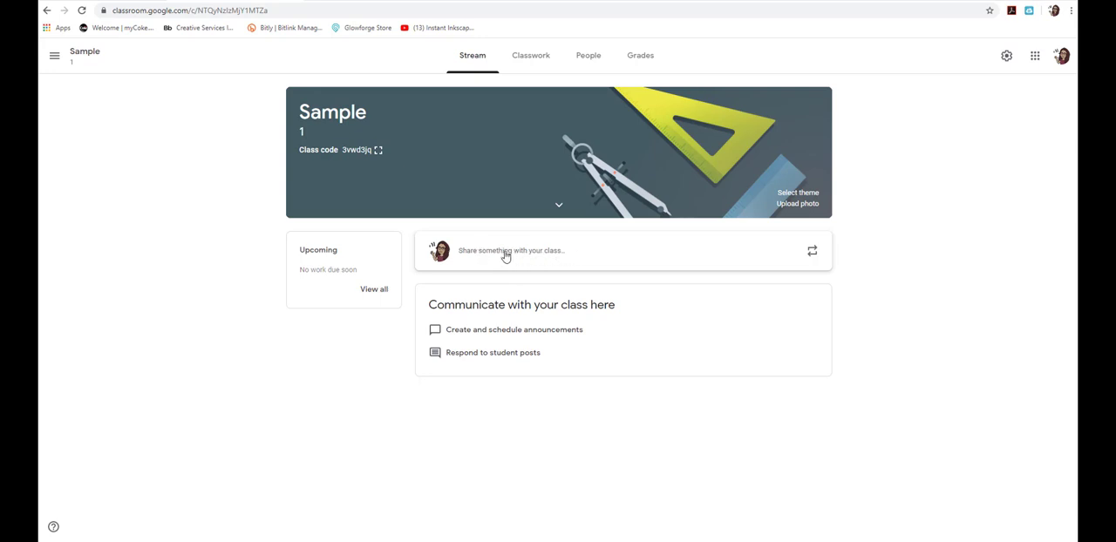
Draft an announcement reading 'text', reviewing the attachment and posting options
click(510, 251)
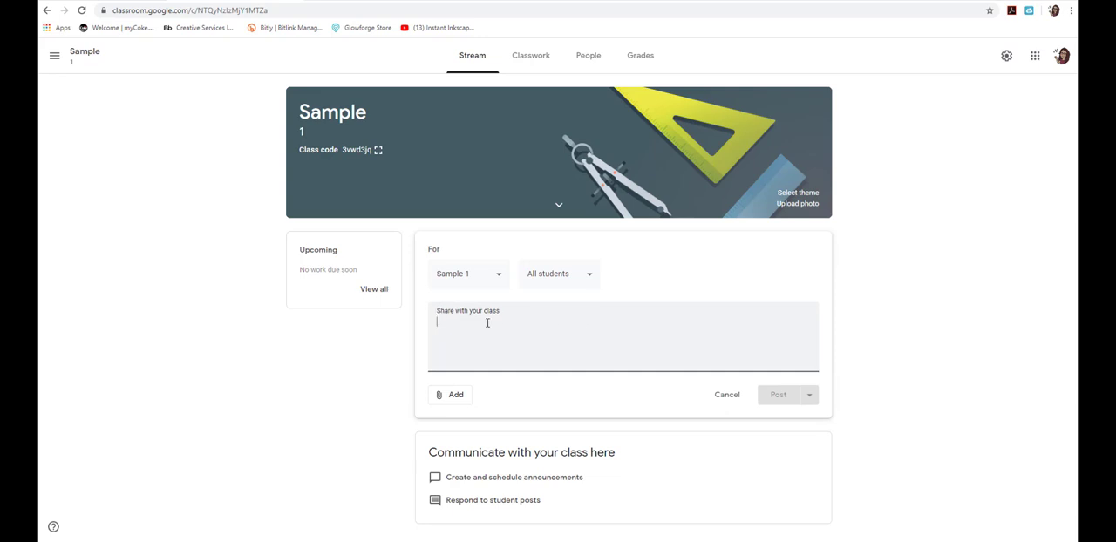
click(452, 394)
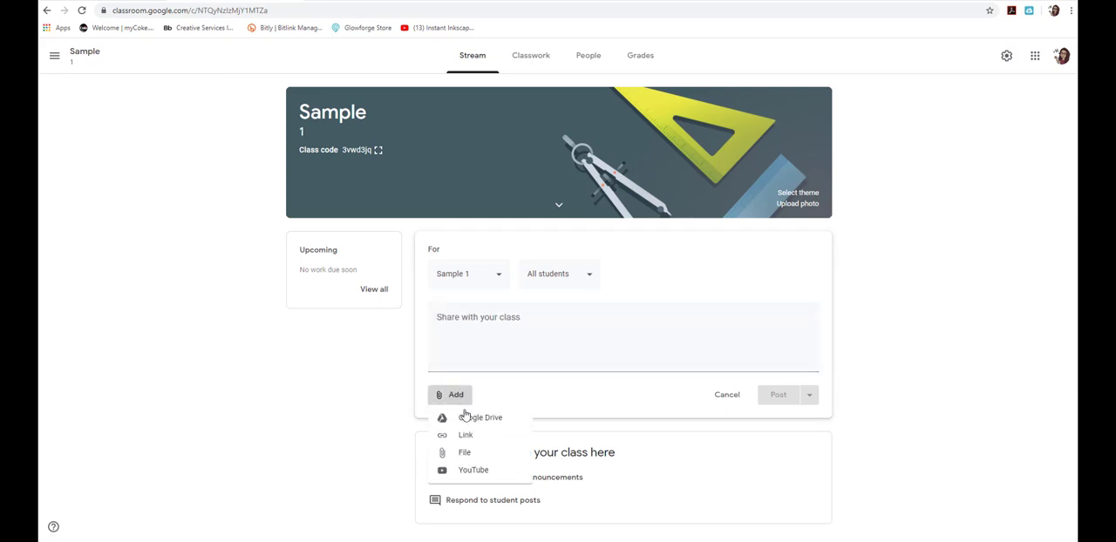
mouse_move(479, 419)
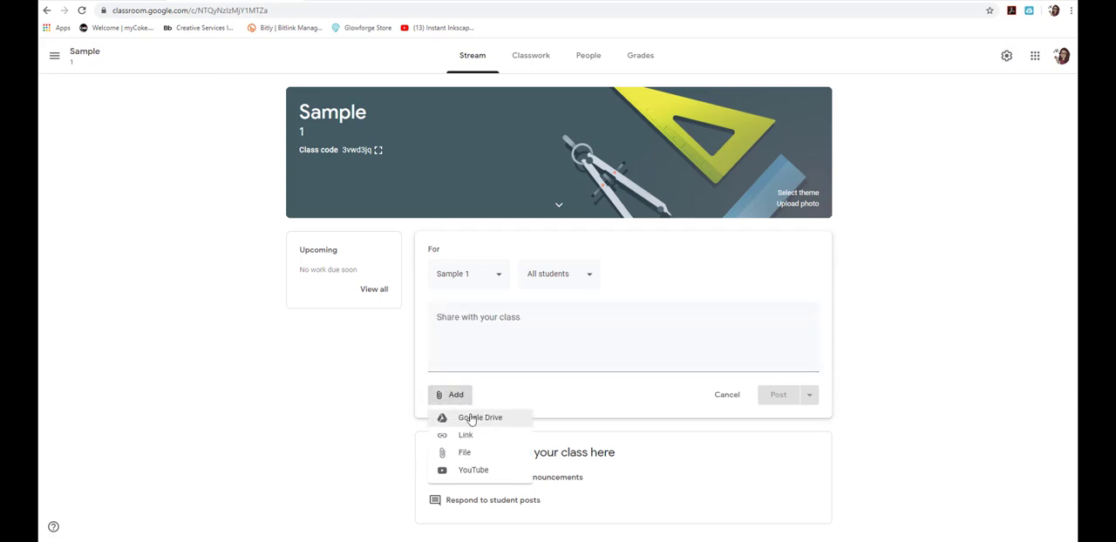
mouse_move(474, 470)
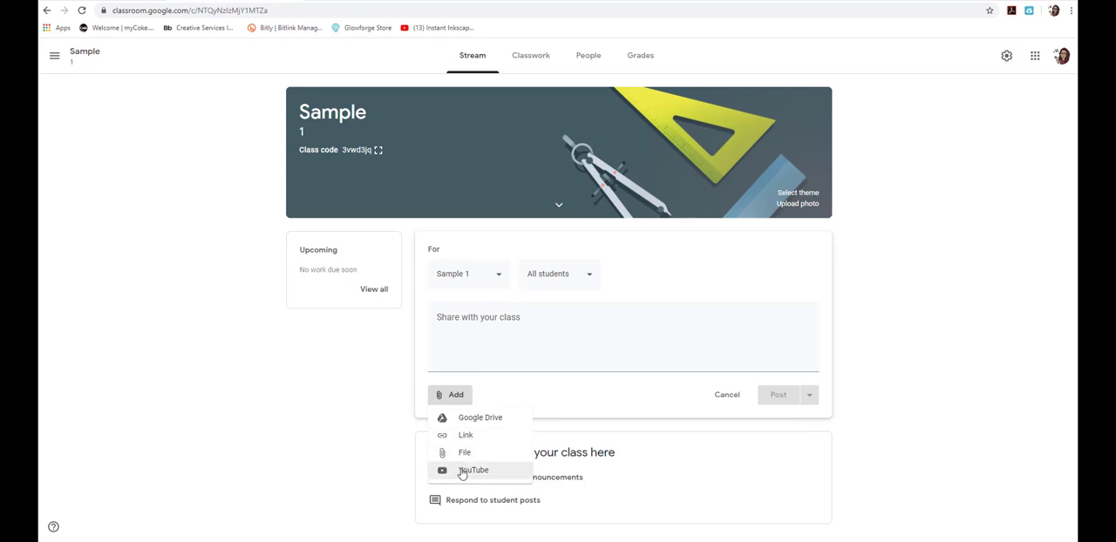
mouse_move(470, 474)
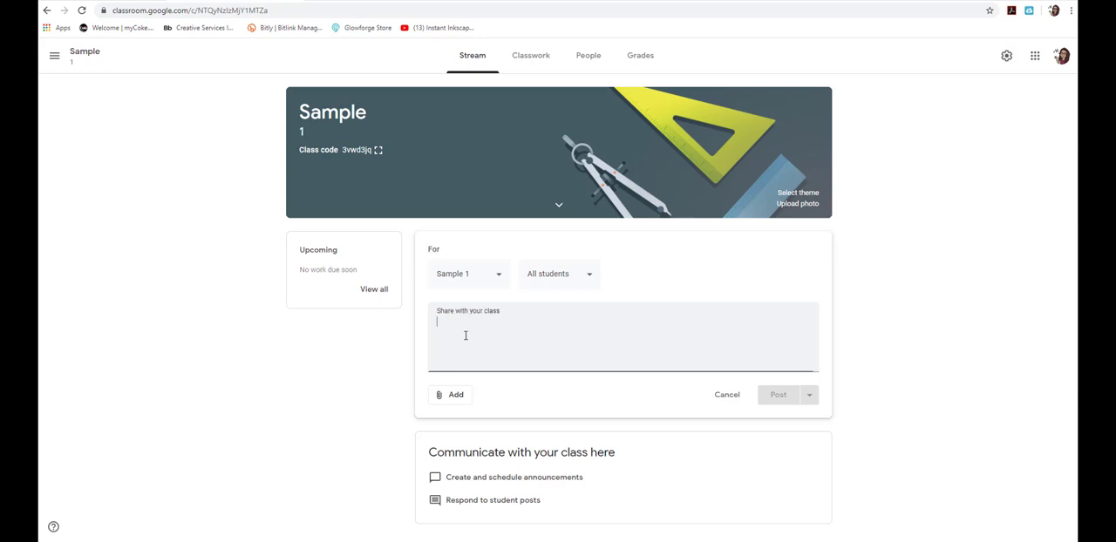
text(text)
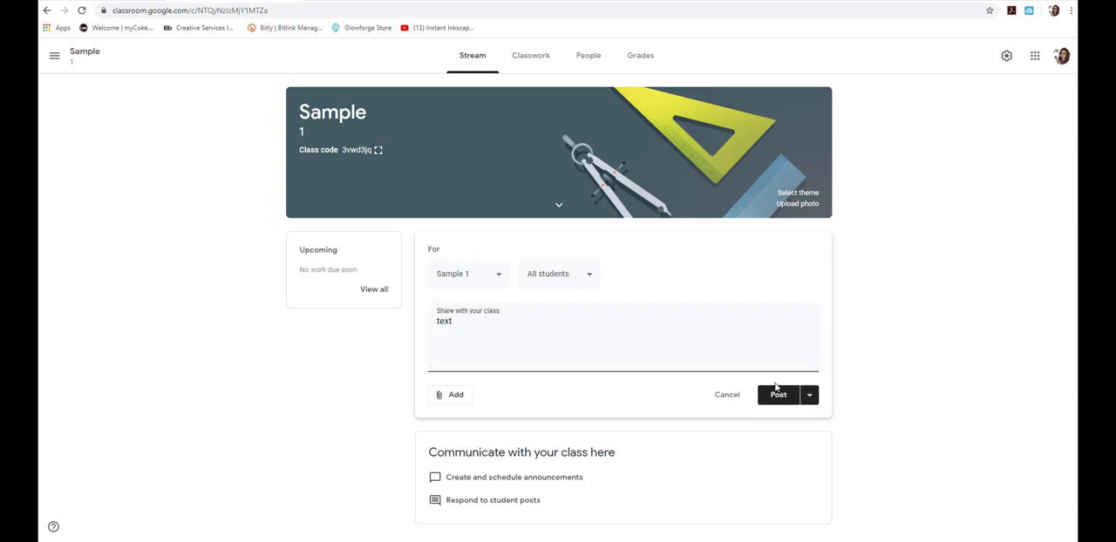
click(808, 394)
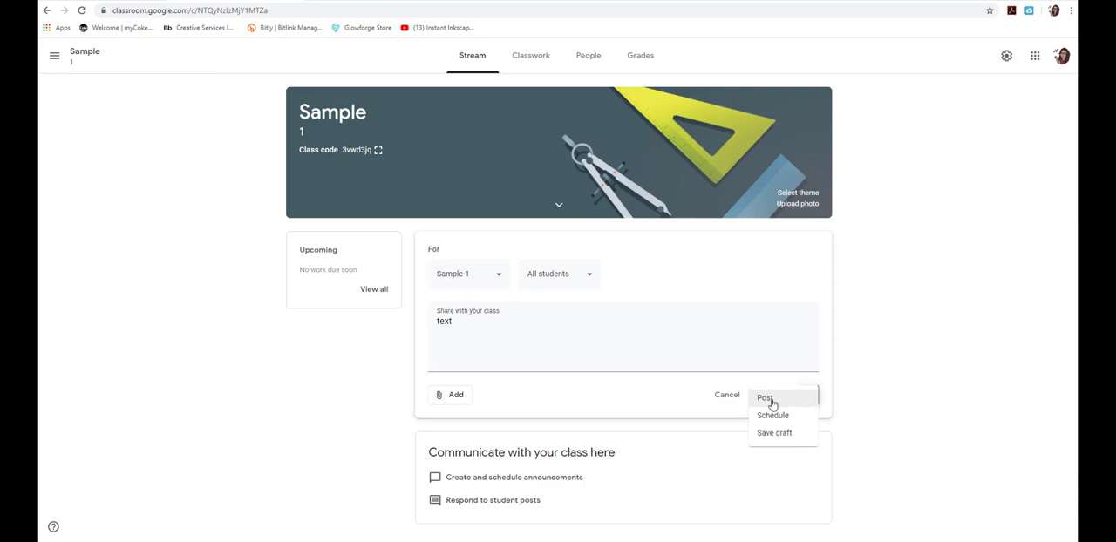
mouse_move(770, 440)
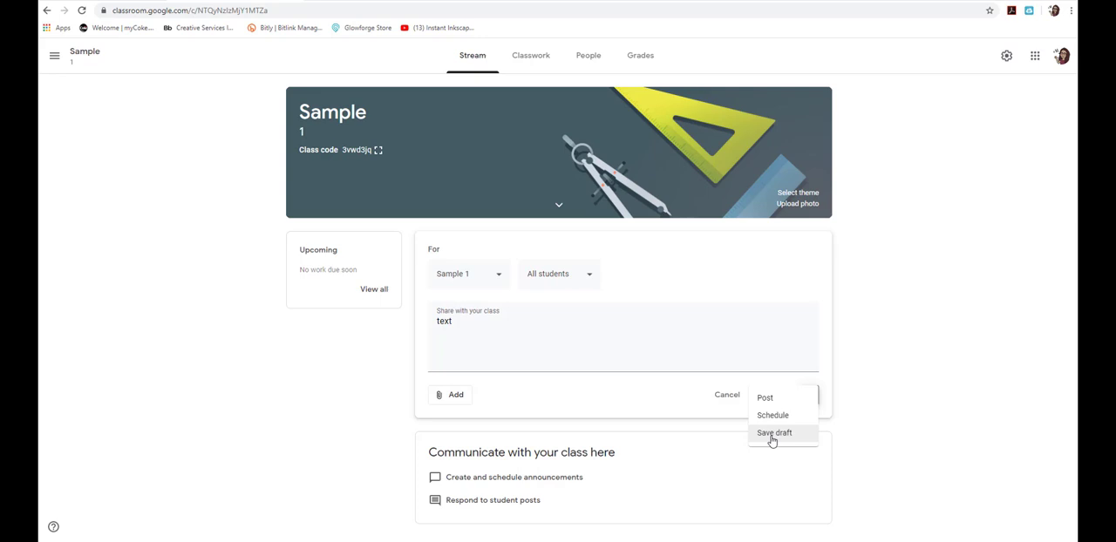
mouse_move(773, 415)
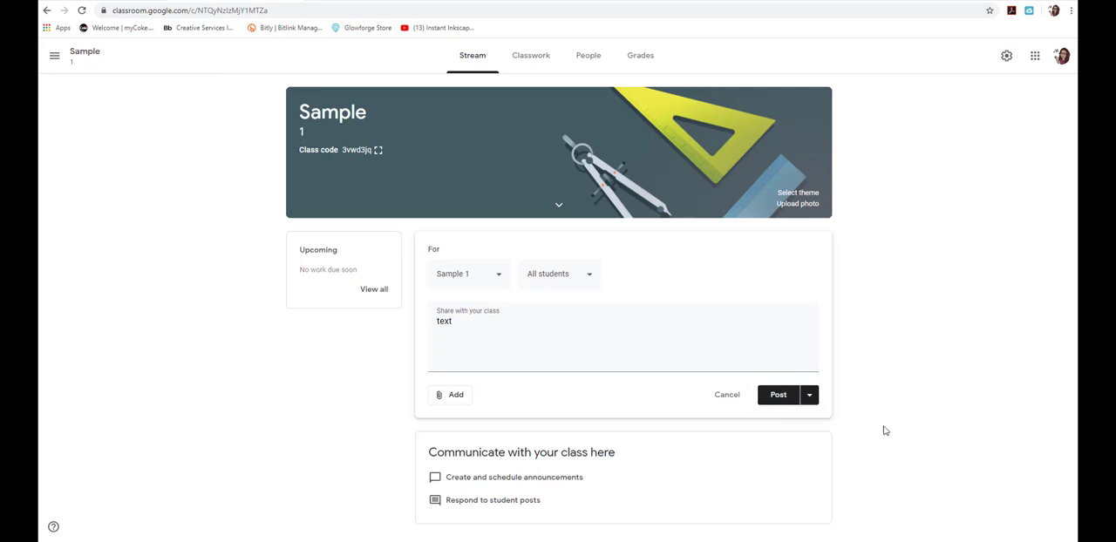
mouse_move(453, 164)
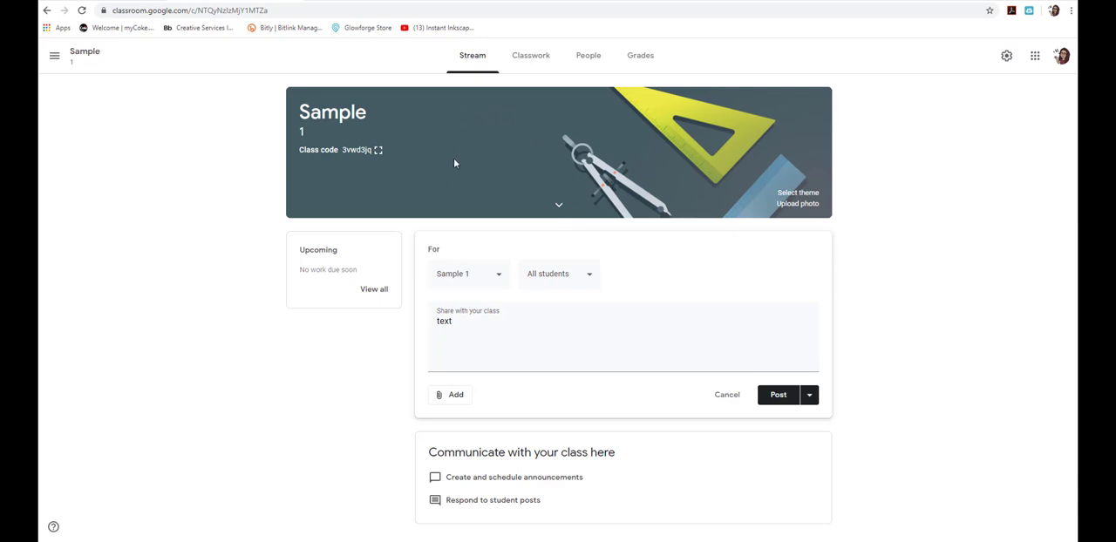
mouse_move(711, 196)
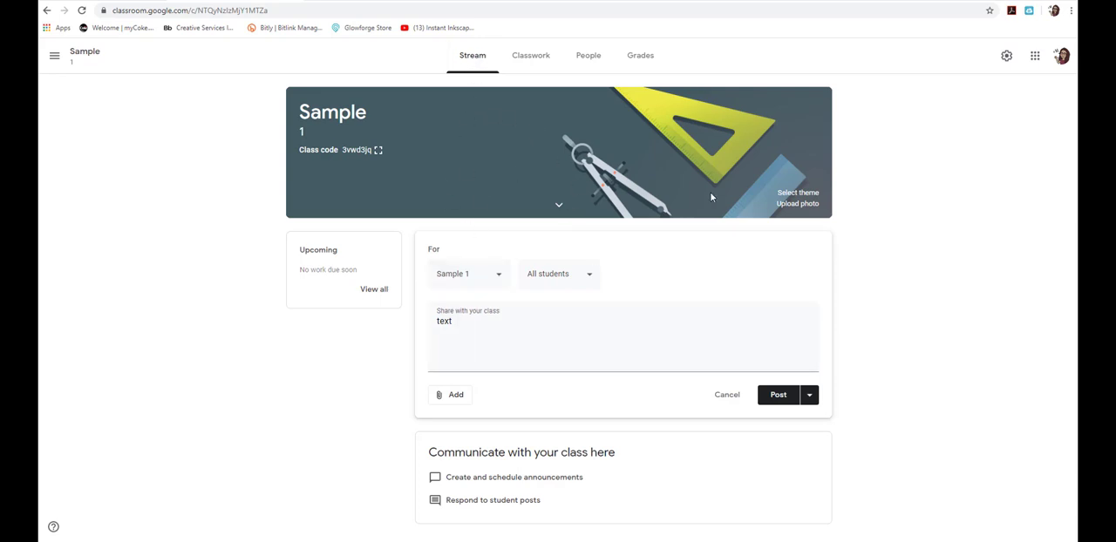
mouse_move(797, 203)
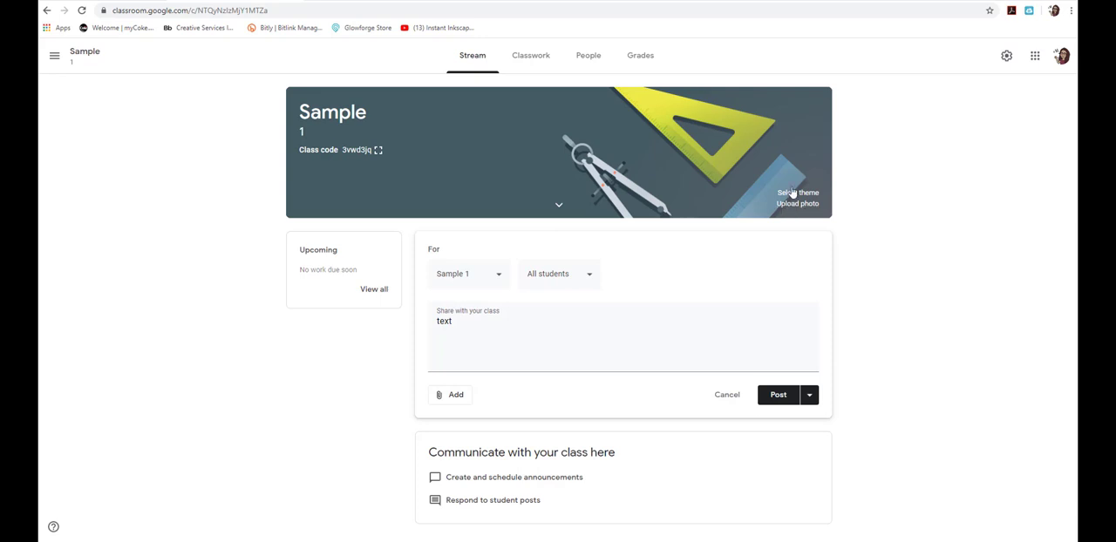
click(795, 191)
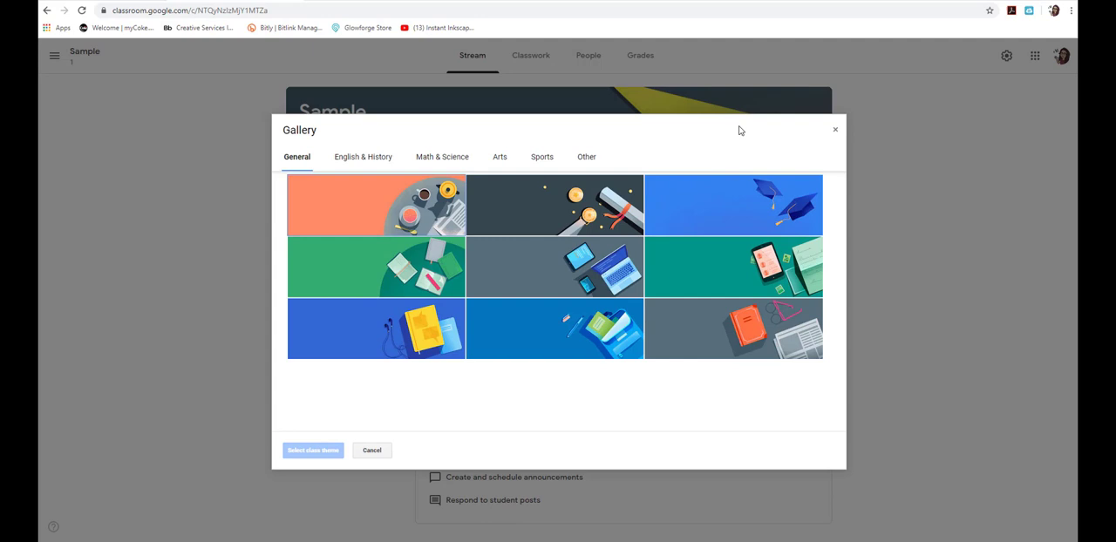
click(732, 206)
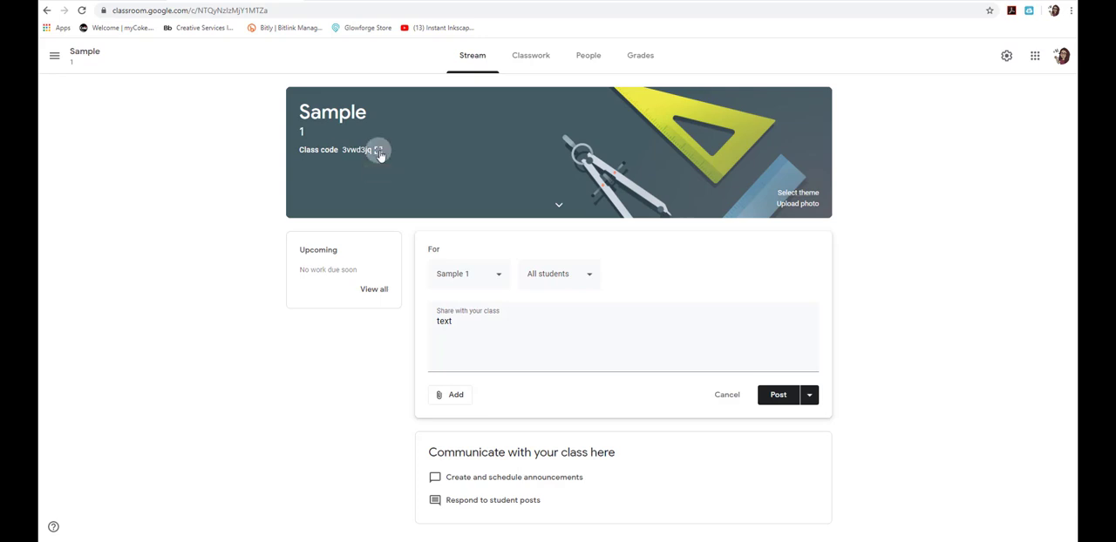
click(377, 148)
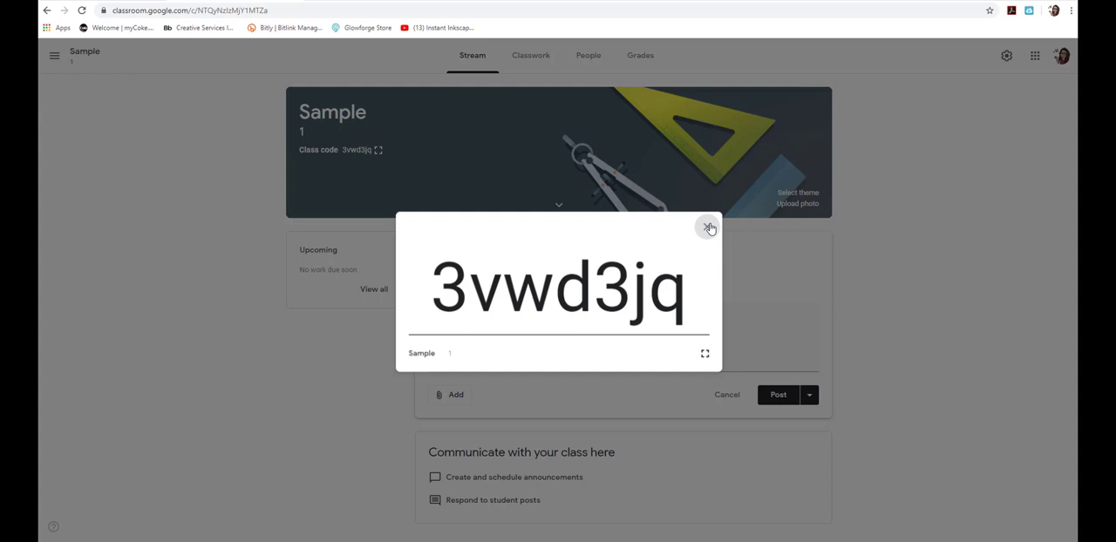
click(708, 227)
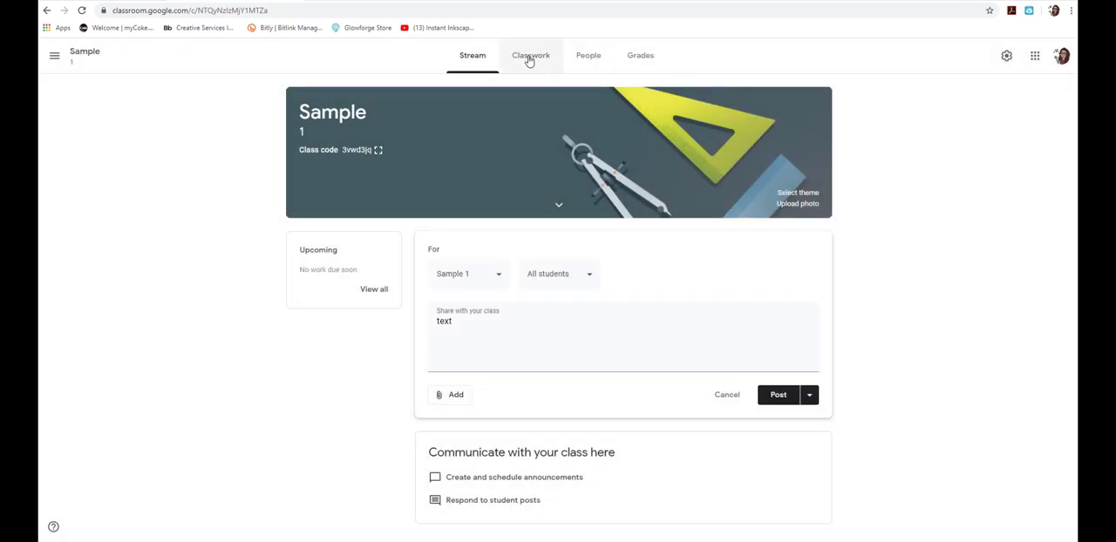
Go to the Classwork page and review the Create menu's classwork types
click(530, 56)
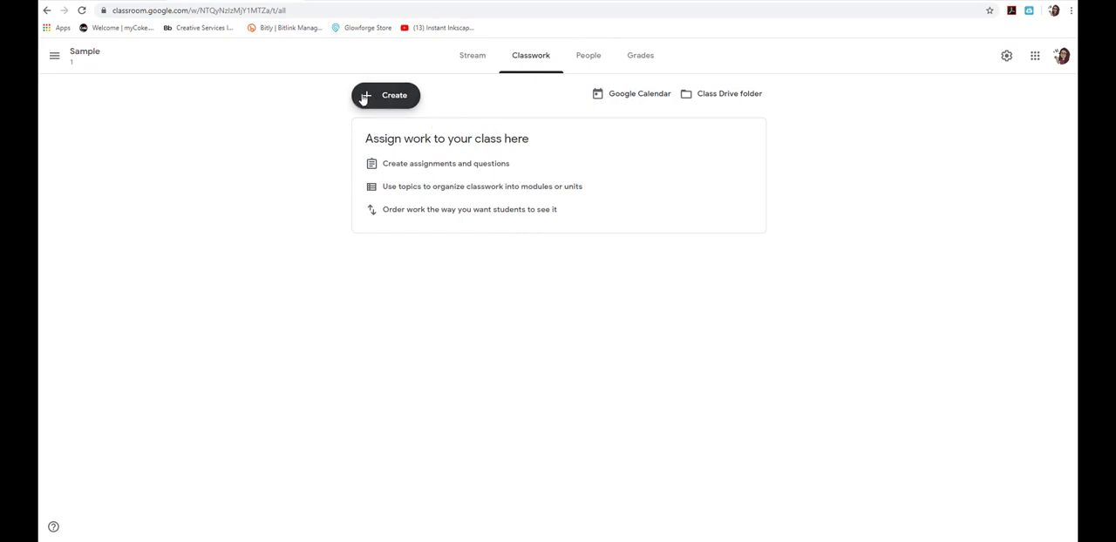
click(386, 94)
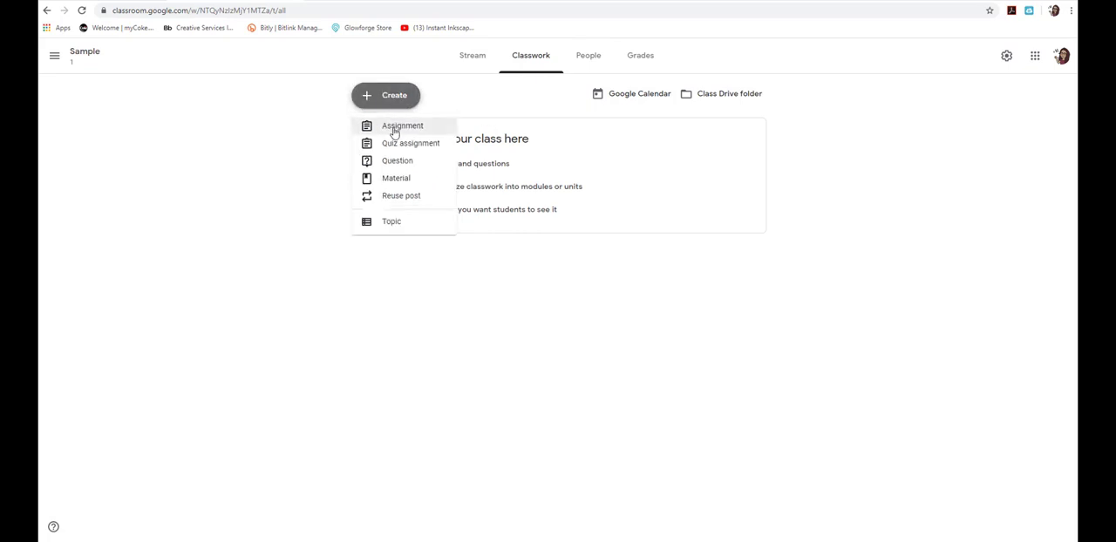
mouse_move(412, 143)
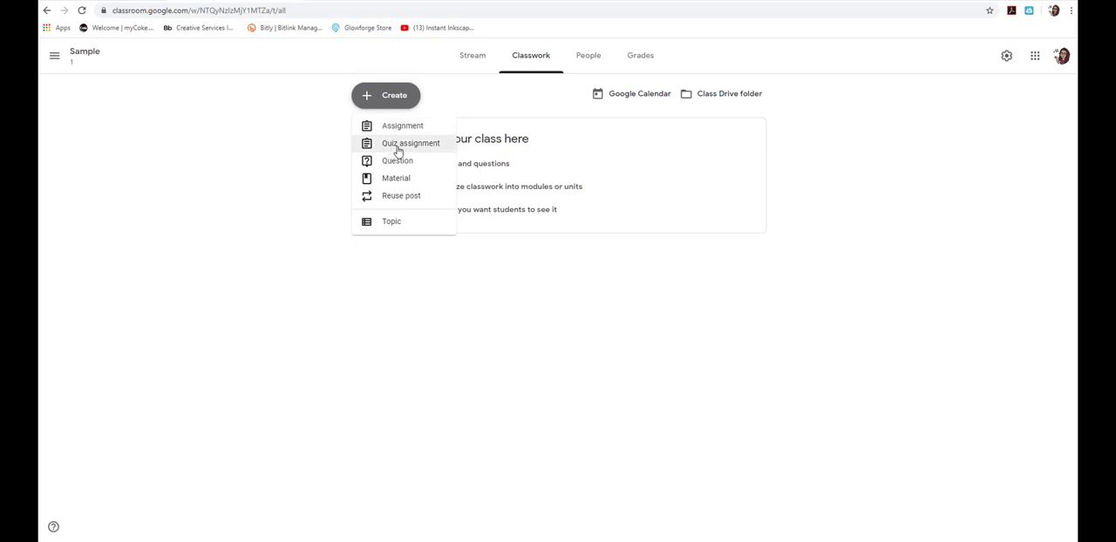
mouse_move(401, 195)
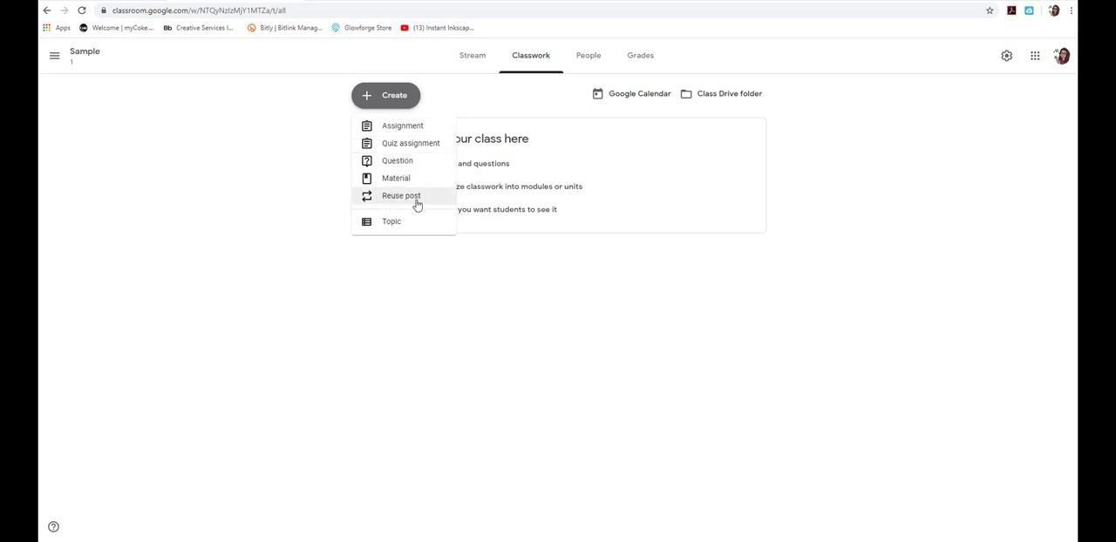
mouse_move(367, 101)
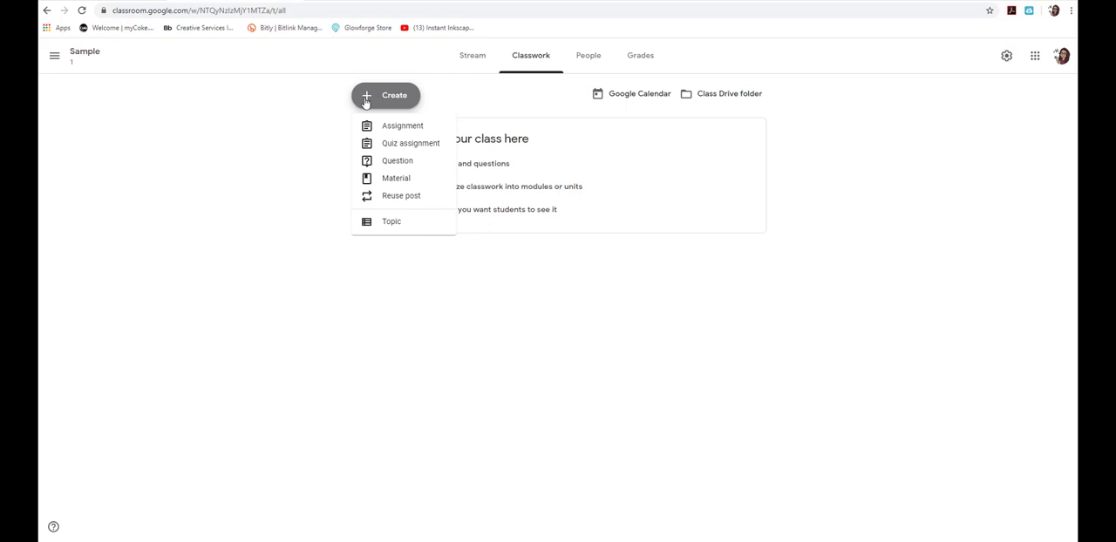
mouse_move(391, 101)
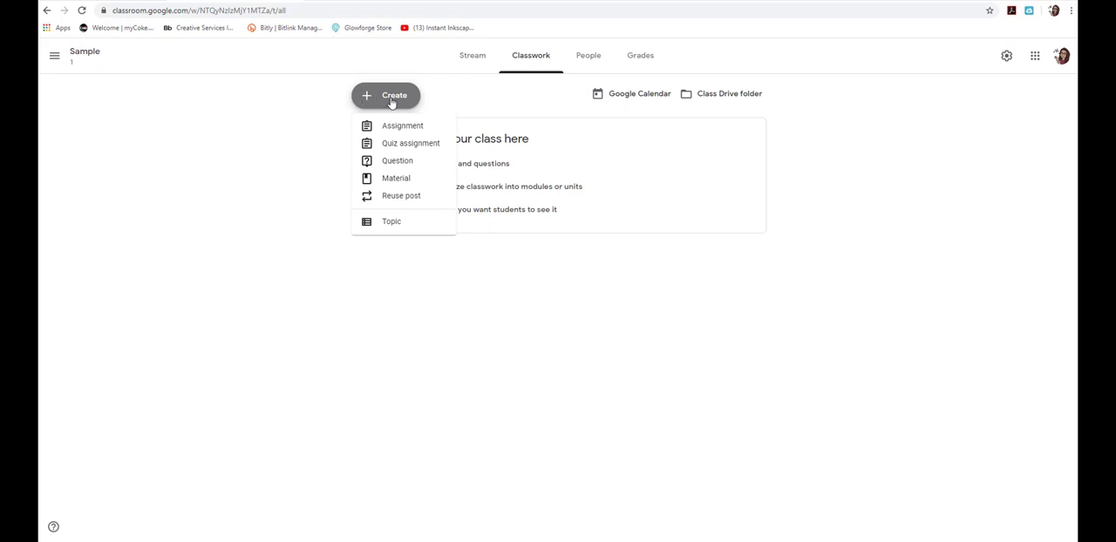
mouse_move(391, 196)
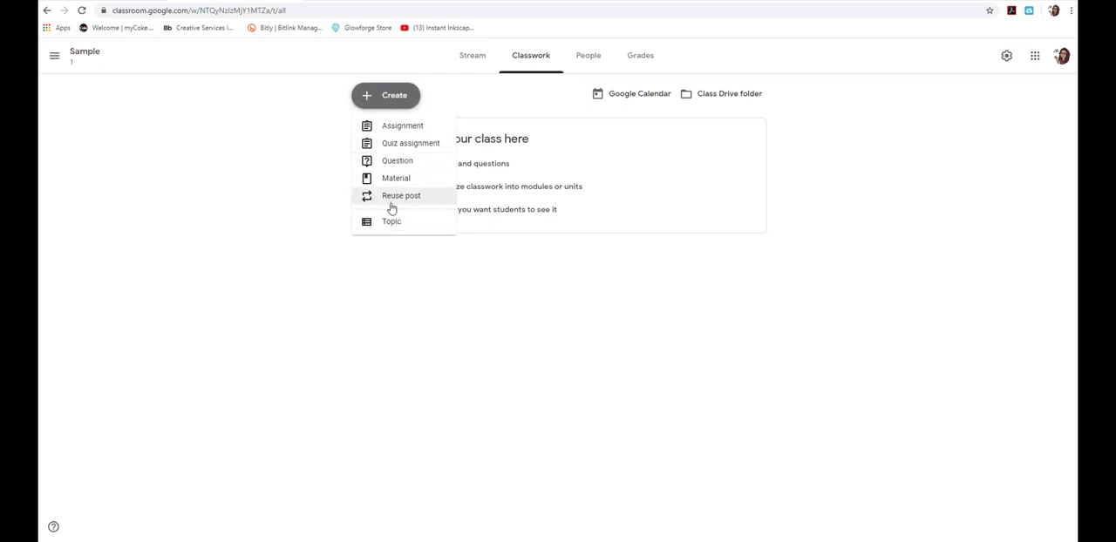
mouse_move(292, 162)
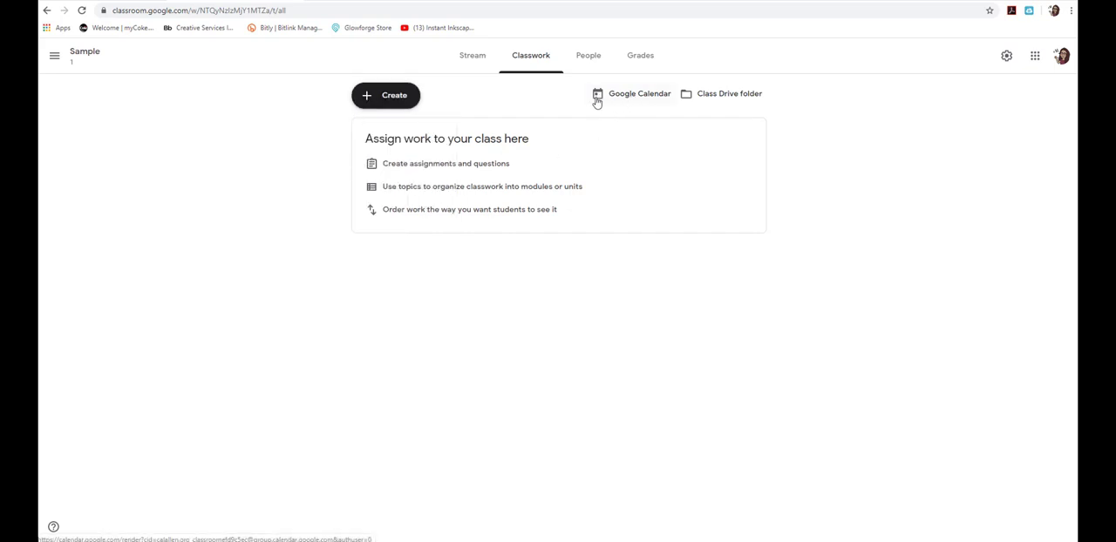
mouse_move(611, 101)
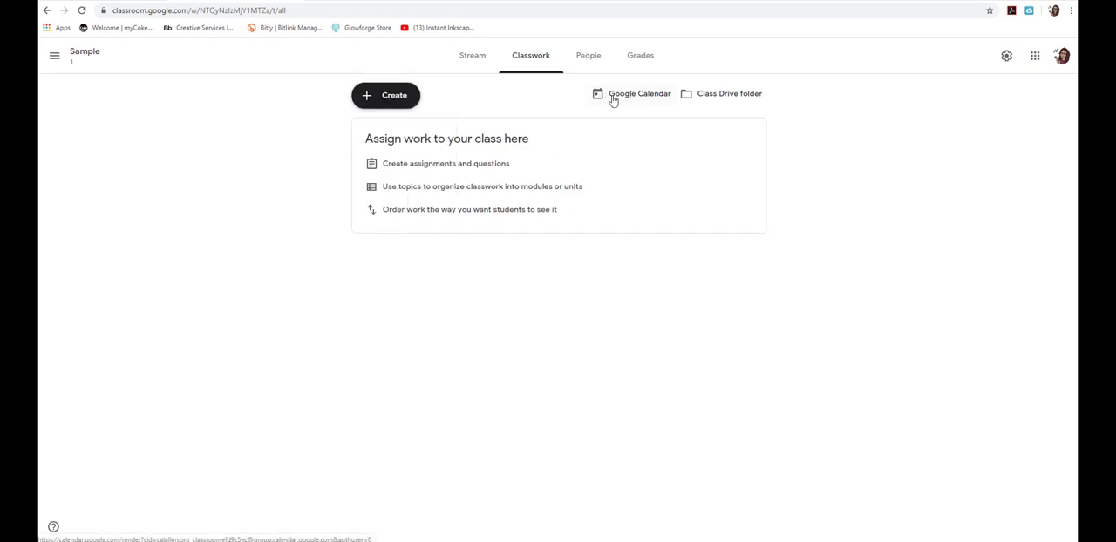
From the class calendar, add Hangouts Meet conferencing to a new event and save it
click(638, 95)
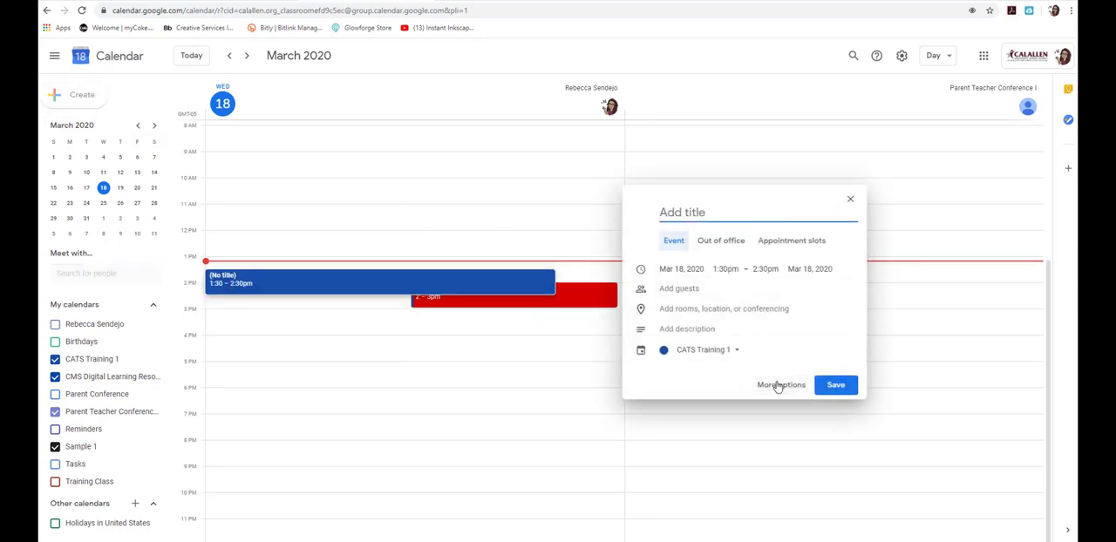
click(781, 384)
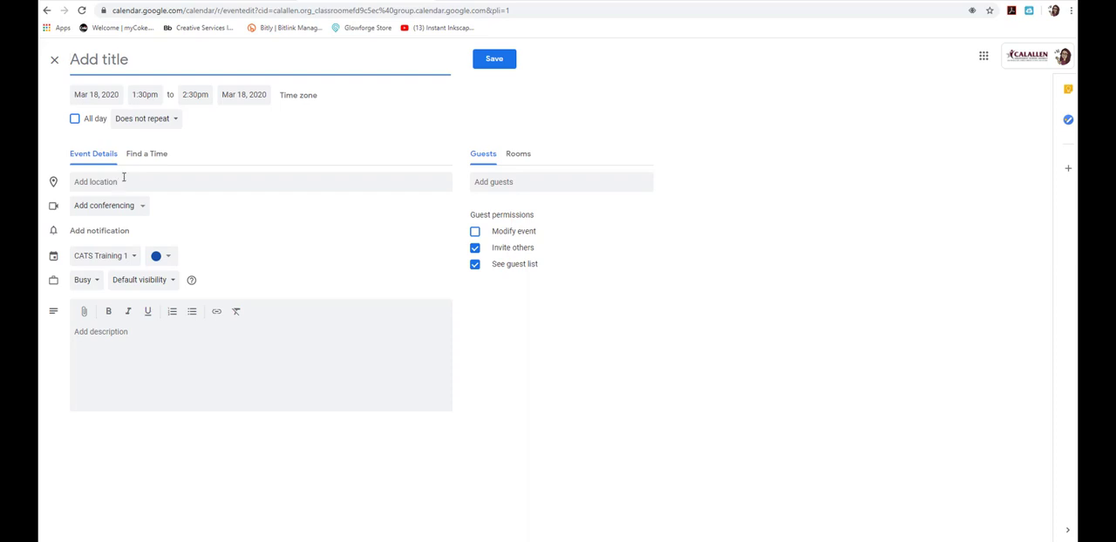
mouse_move(138, 209)
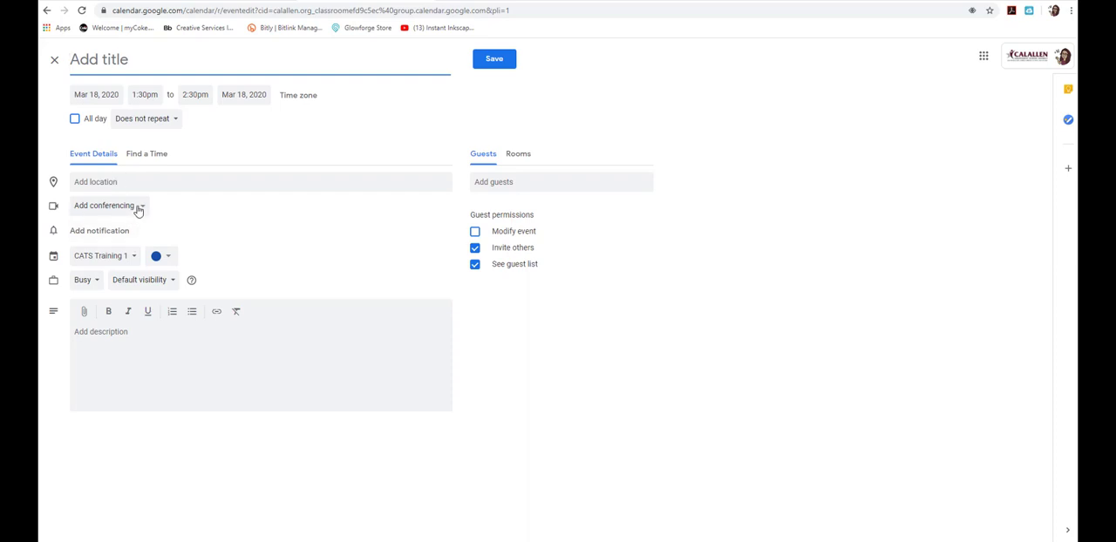
click(108, 205)
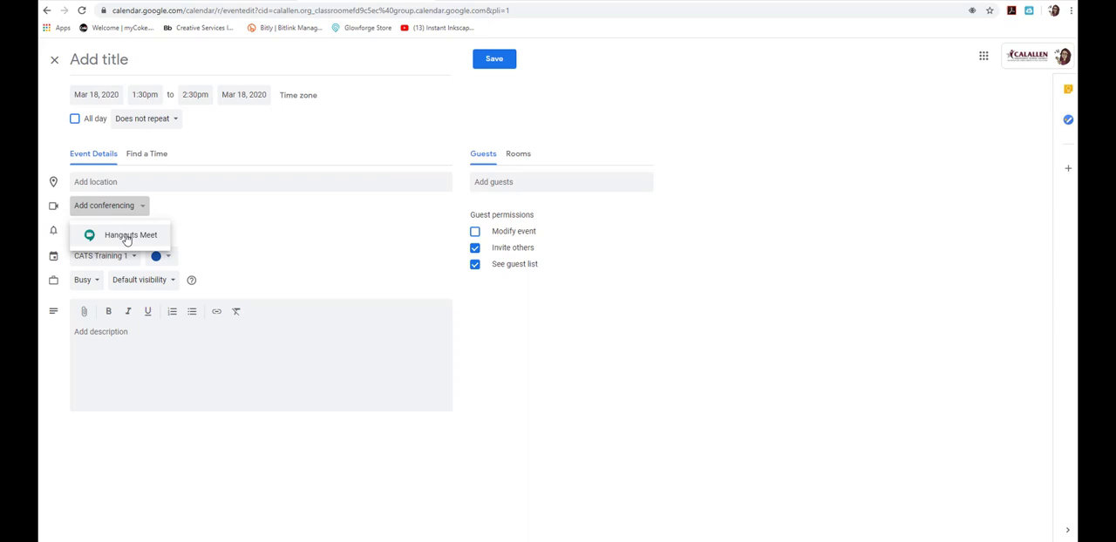
click(129, 234)
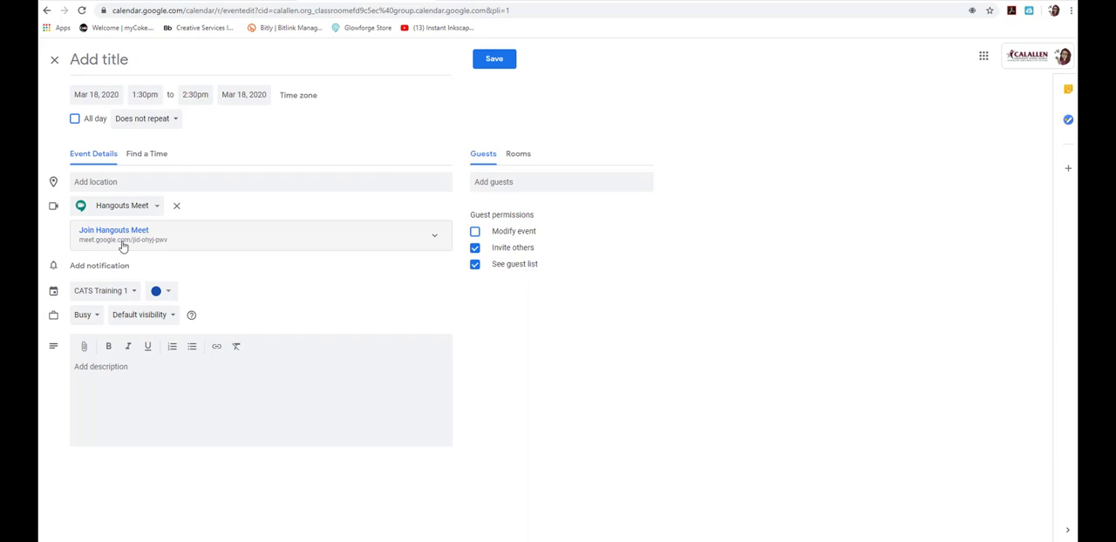
mouse_move(113, 246)
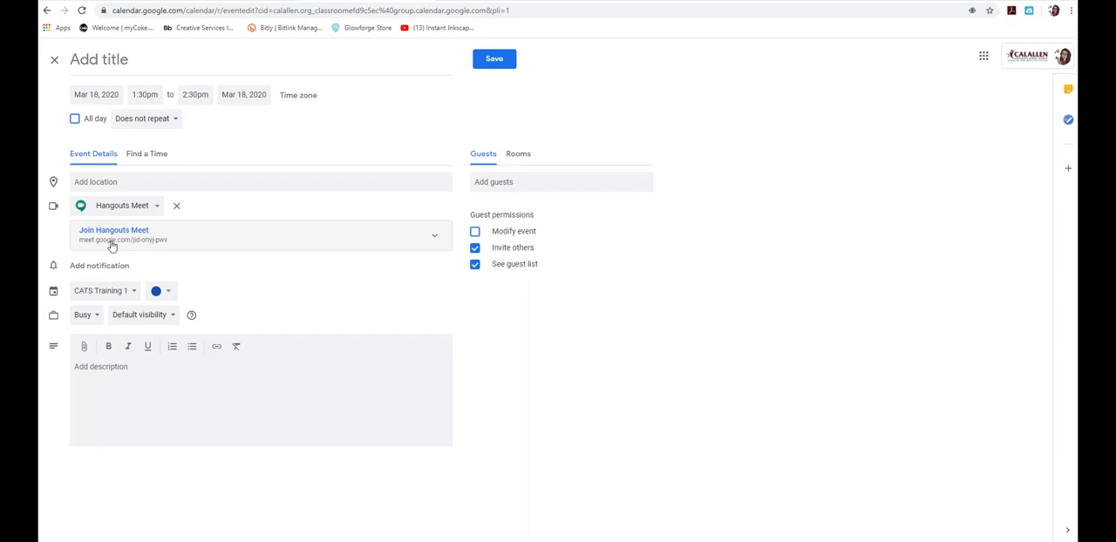
mouse_move(129, 244)
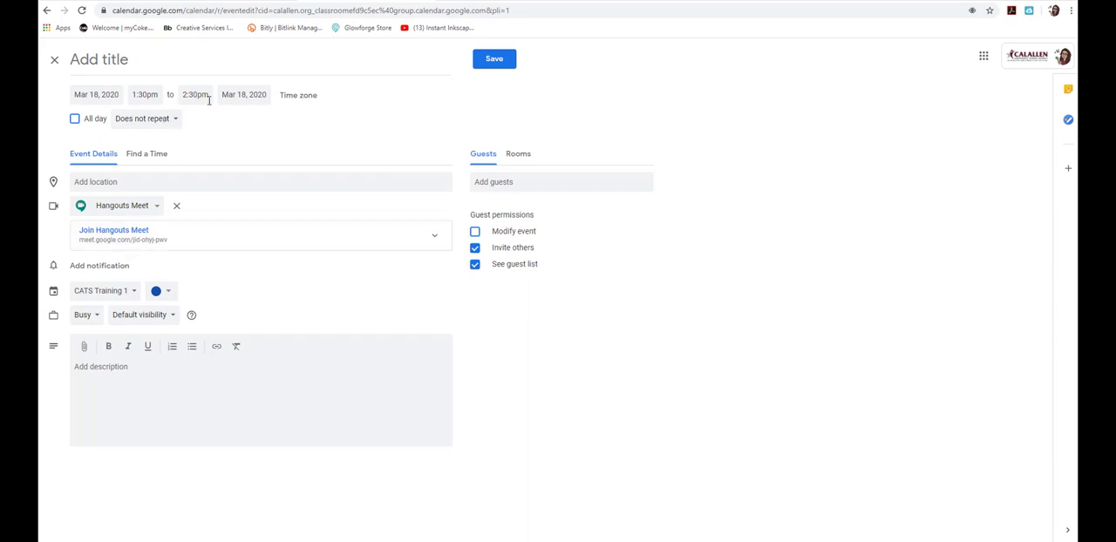
mouse_move(101, 350)
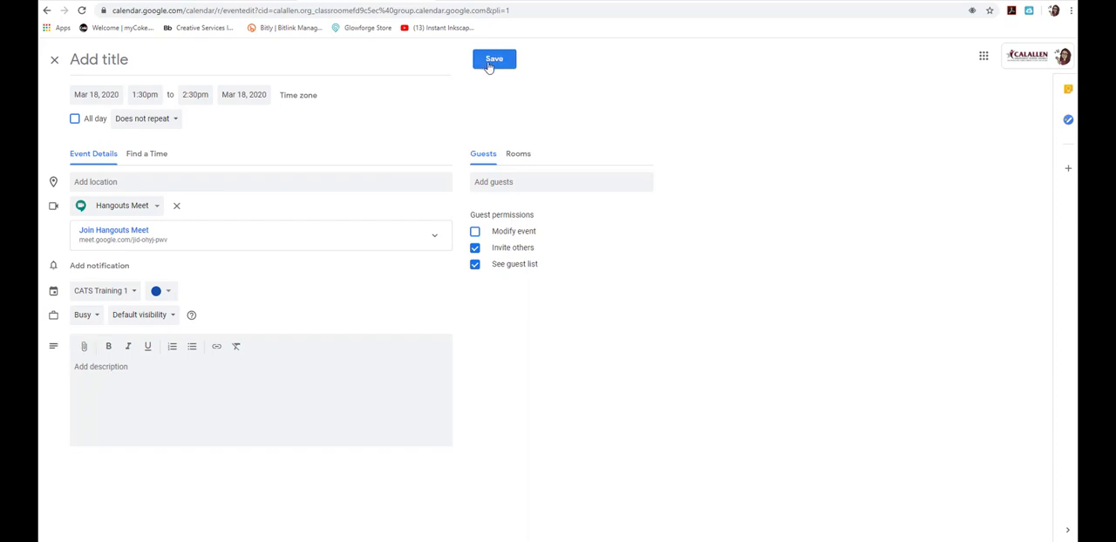
click(495, 59)
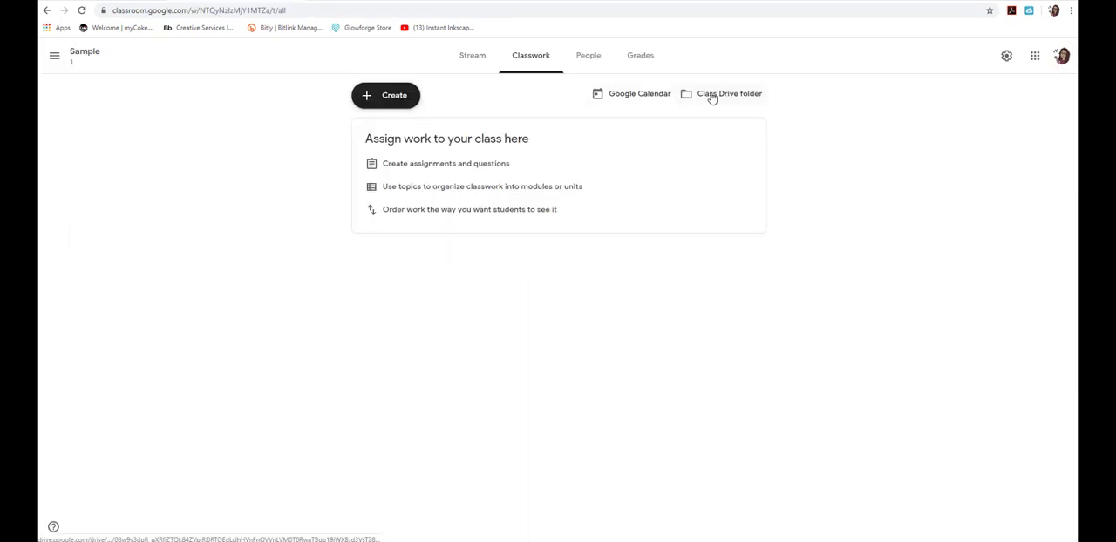
click(728, 94)
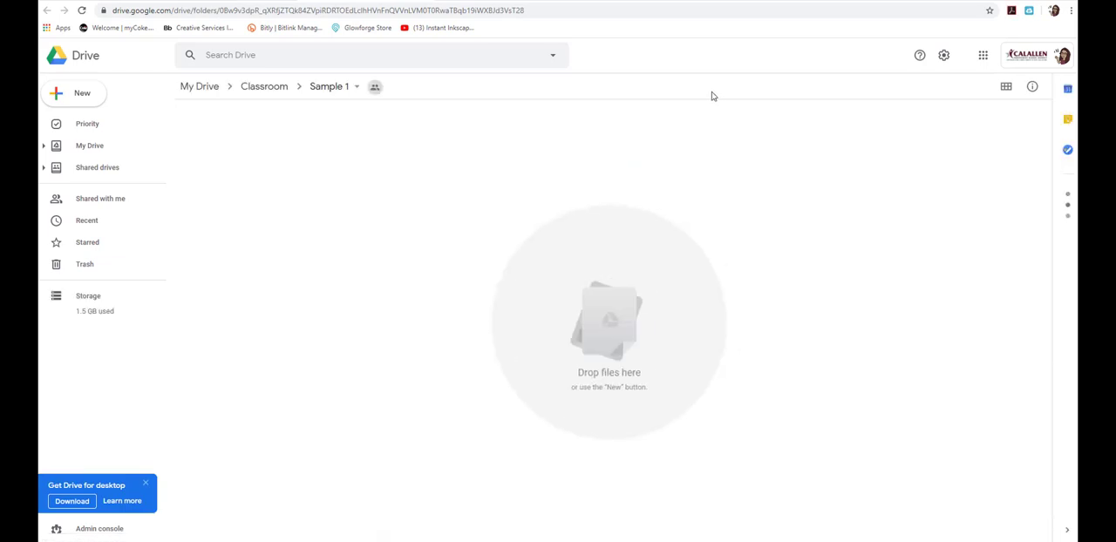
mouse_move(426, 265)
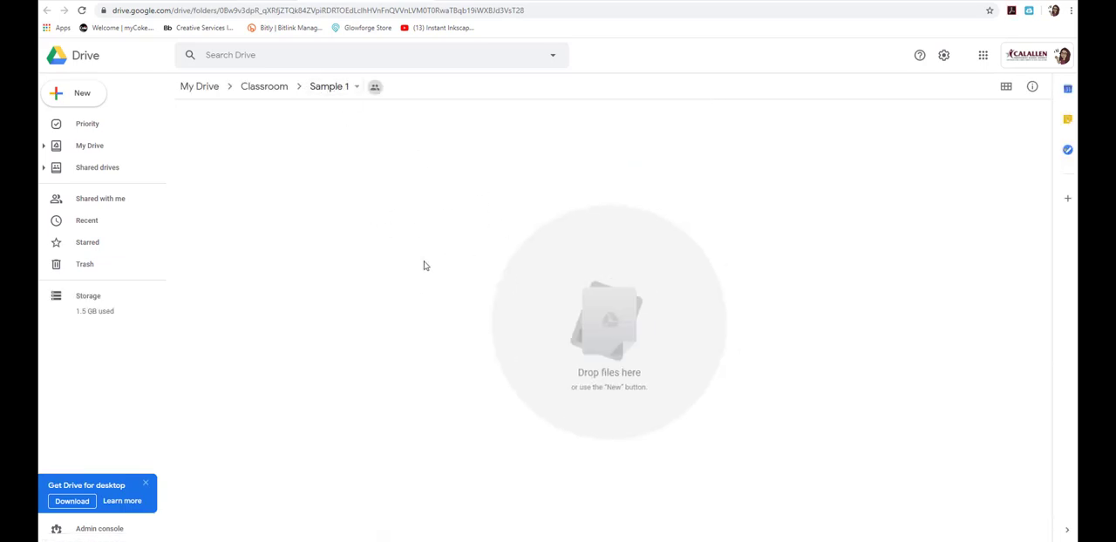
mouse_move(455, 293)
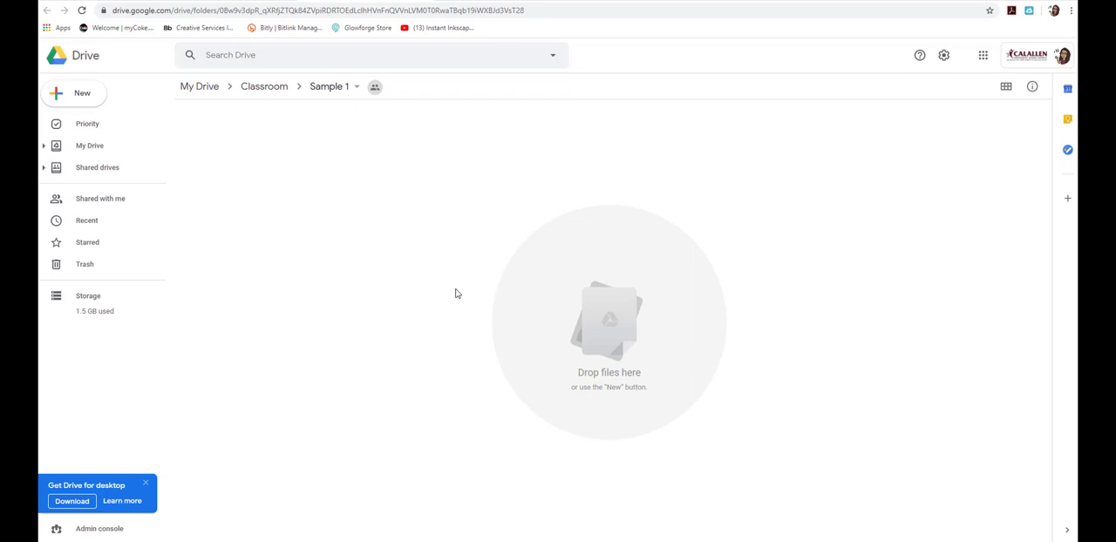
mouse_move(498, 286)
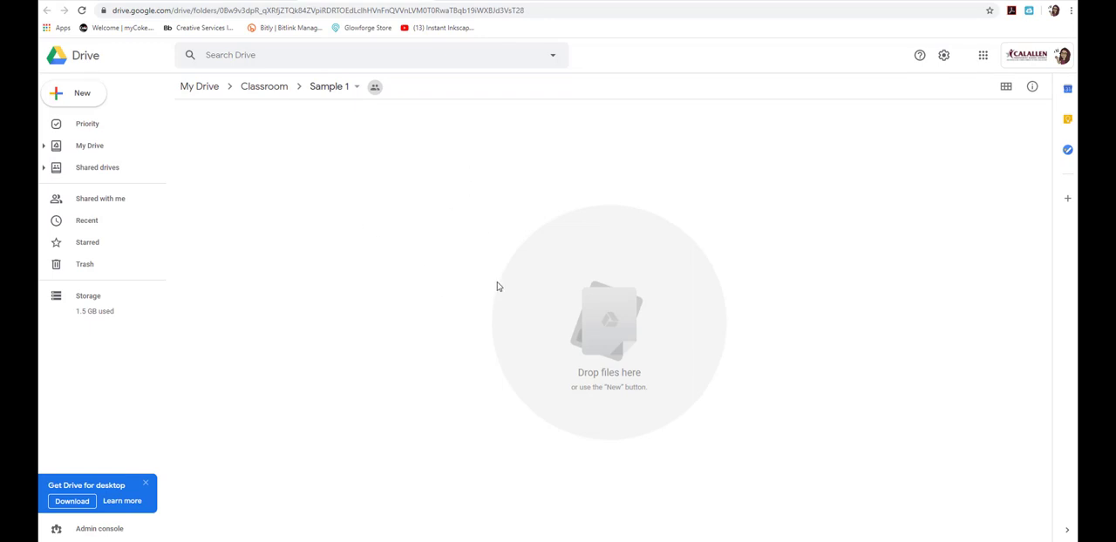
mouse_move(378, 198)
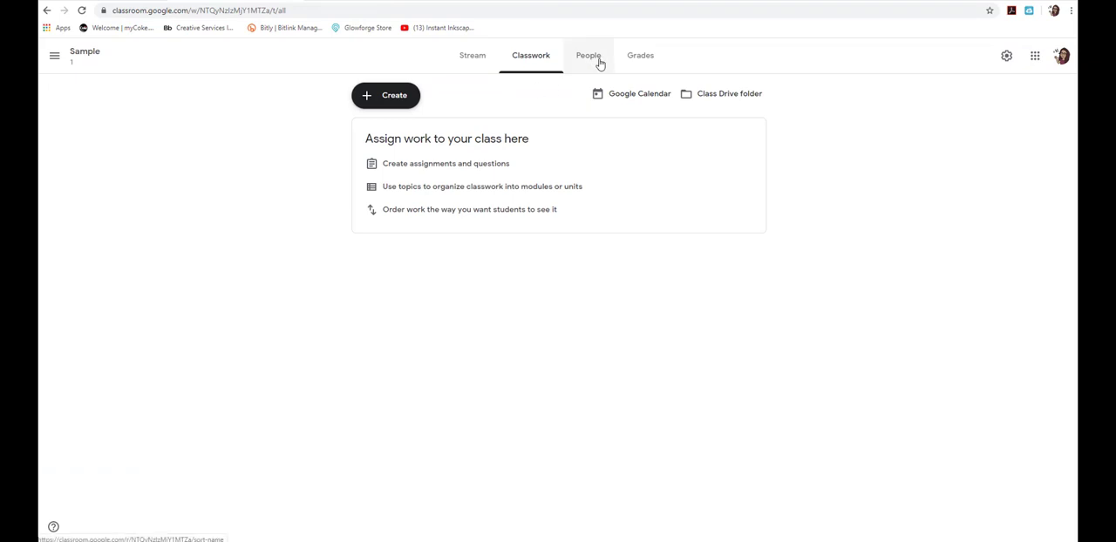
click(587, 56)
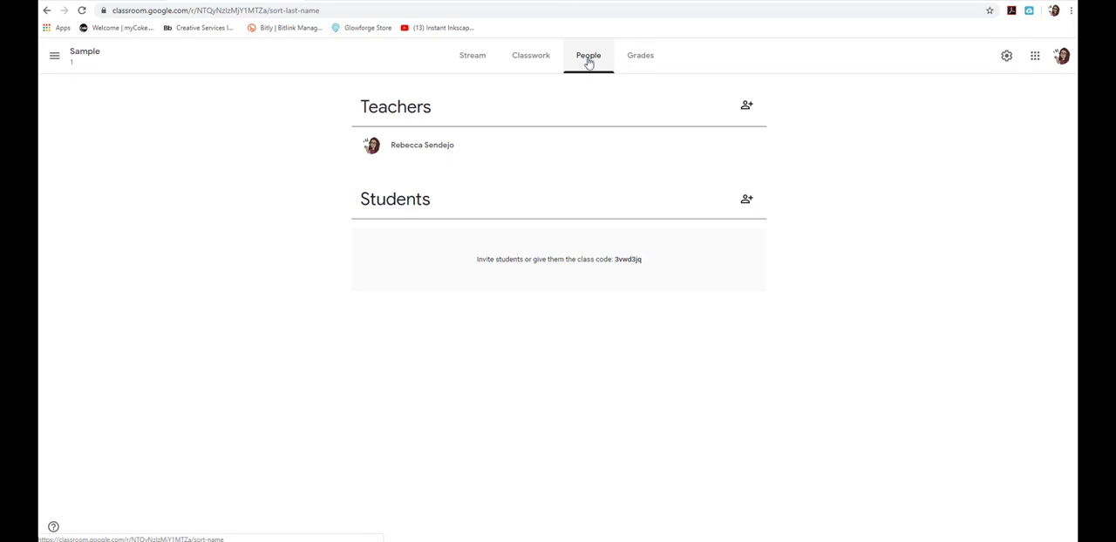
mouse_move(470, 56)
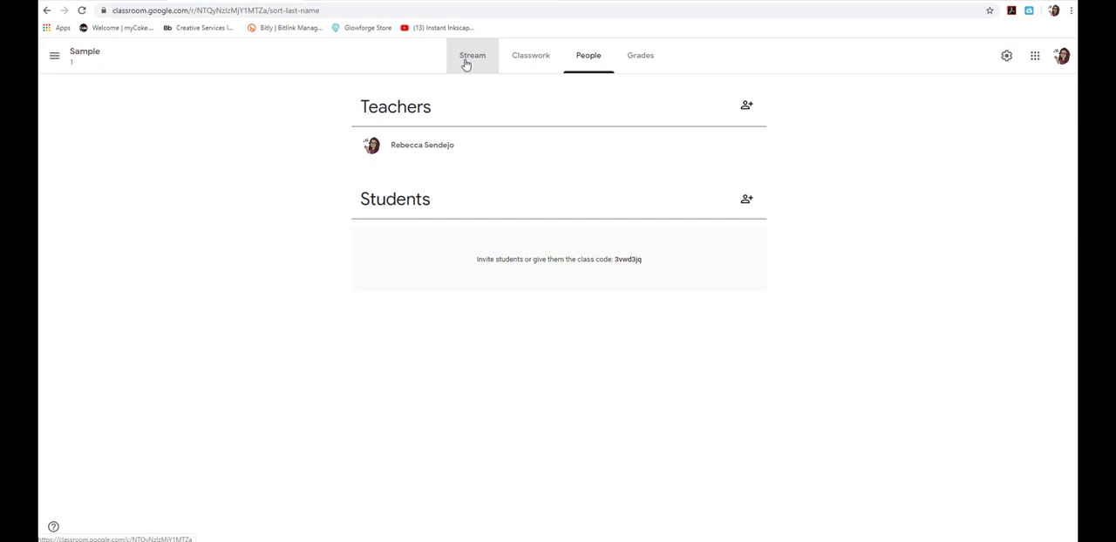
click(471, 55)
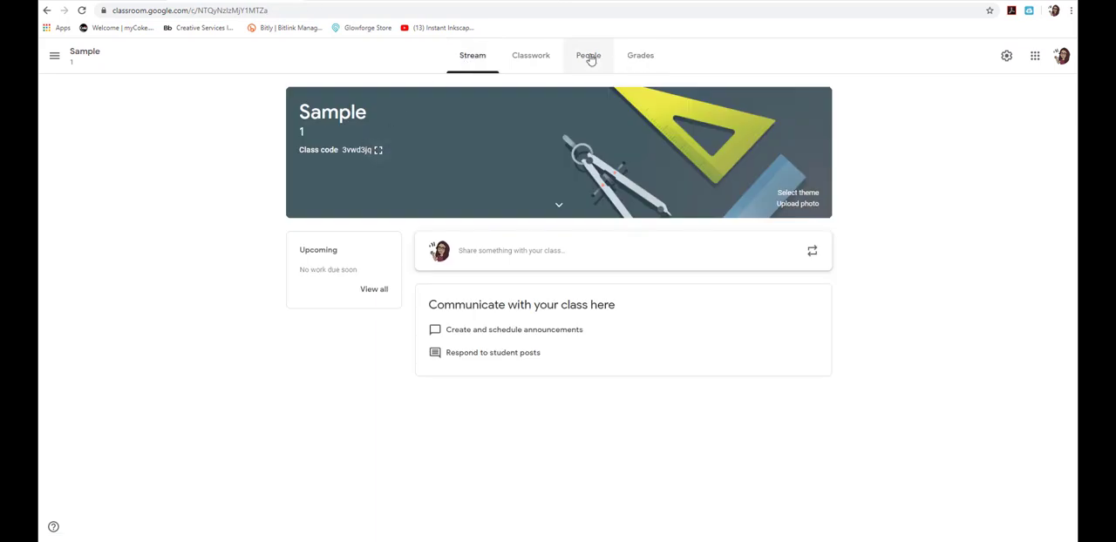
click(588, 56)
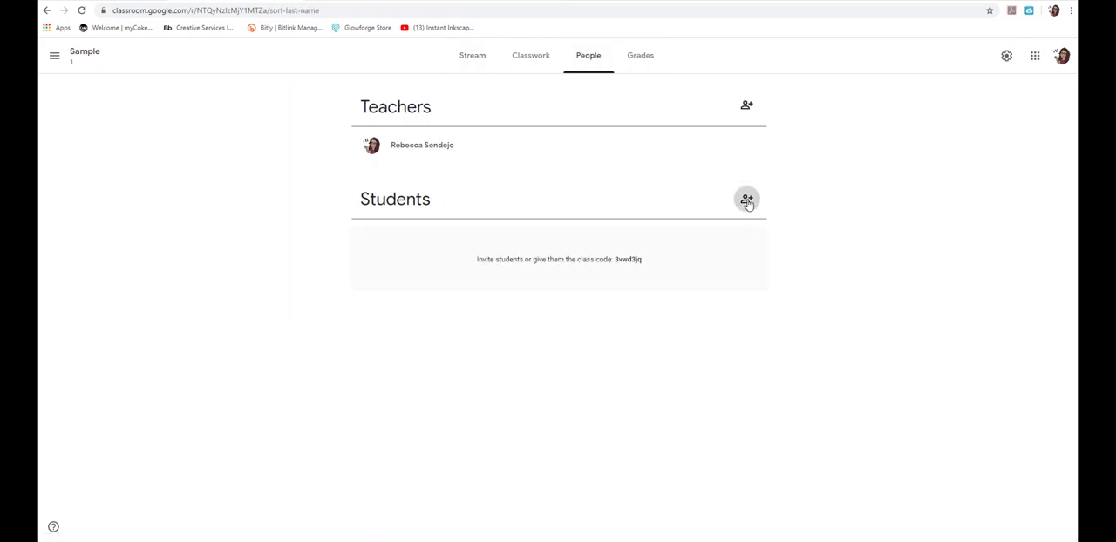
click(746, 199)
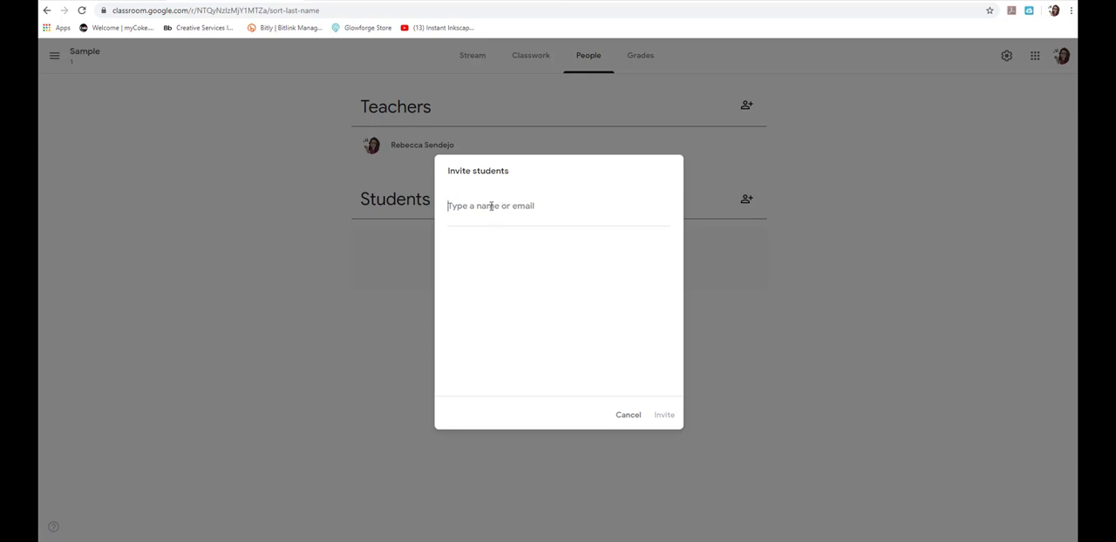
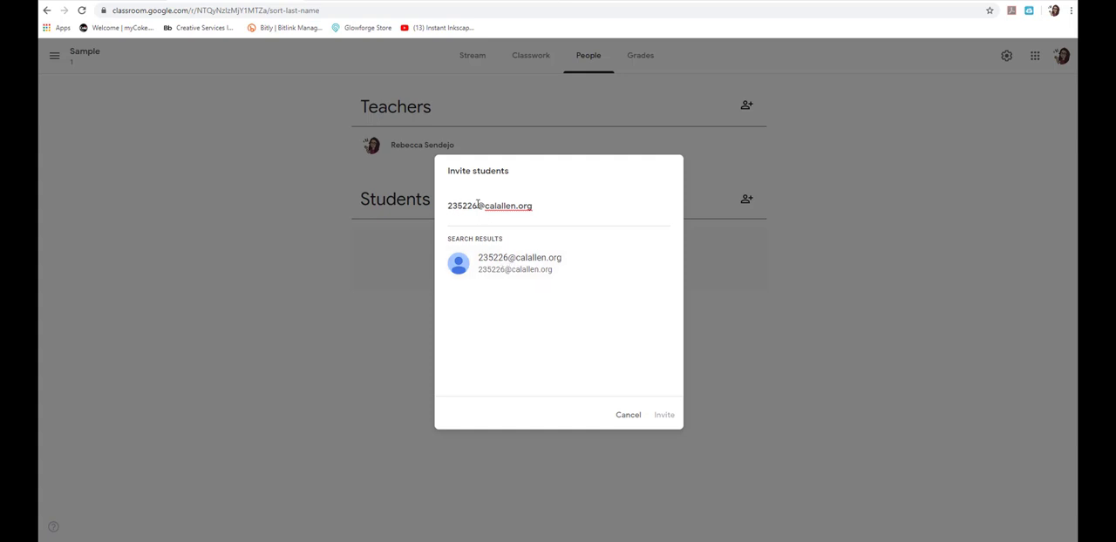
click(520, 261)
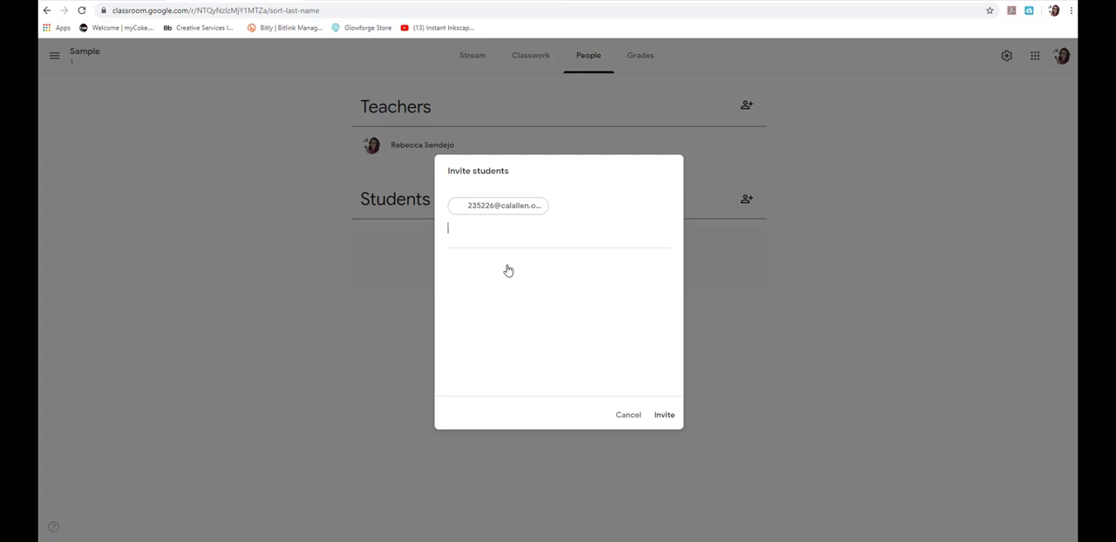
click(663, 414)
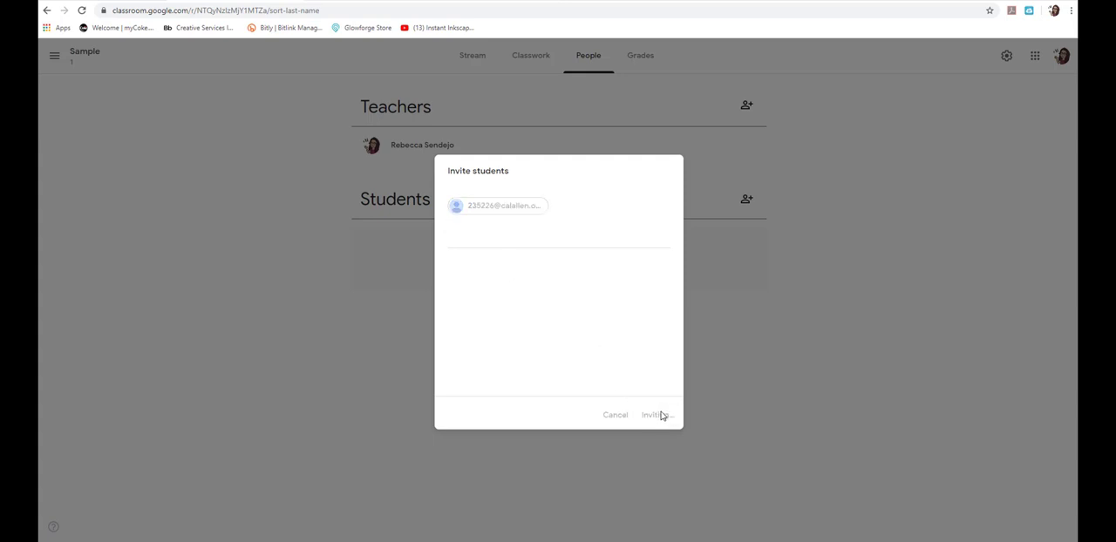
click(650, 415)
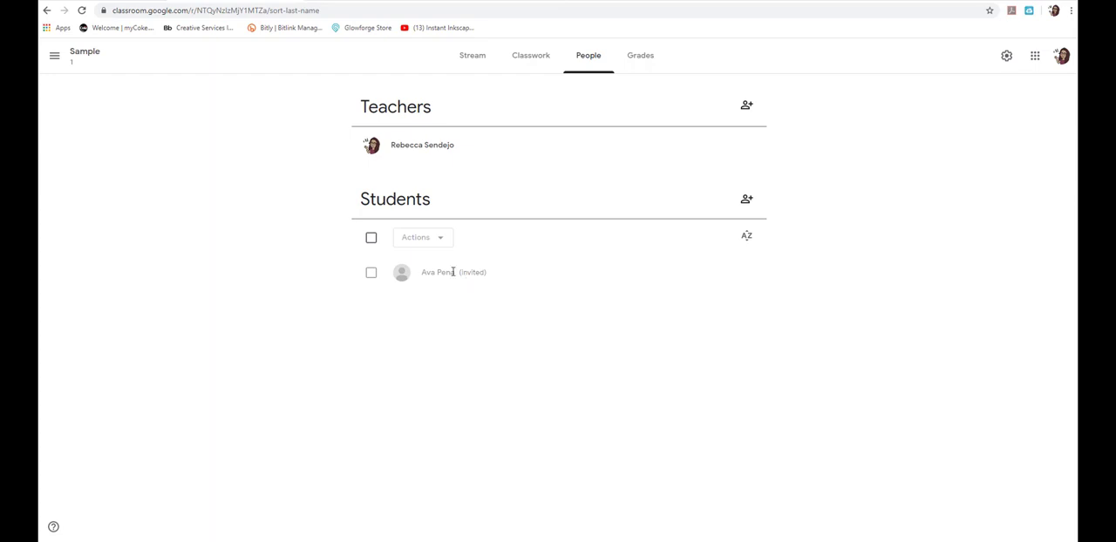
mouse_move(746, 198)
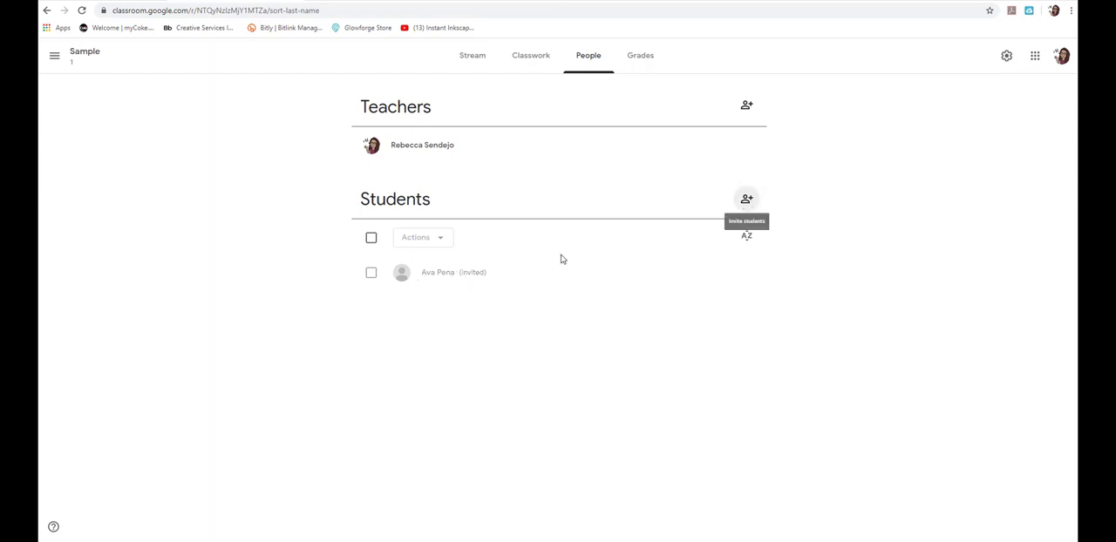
mouse_move(534, 44)
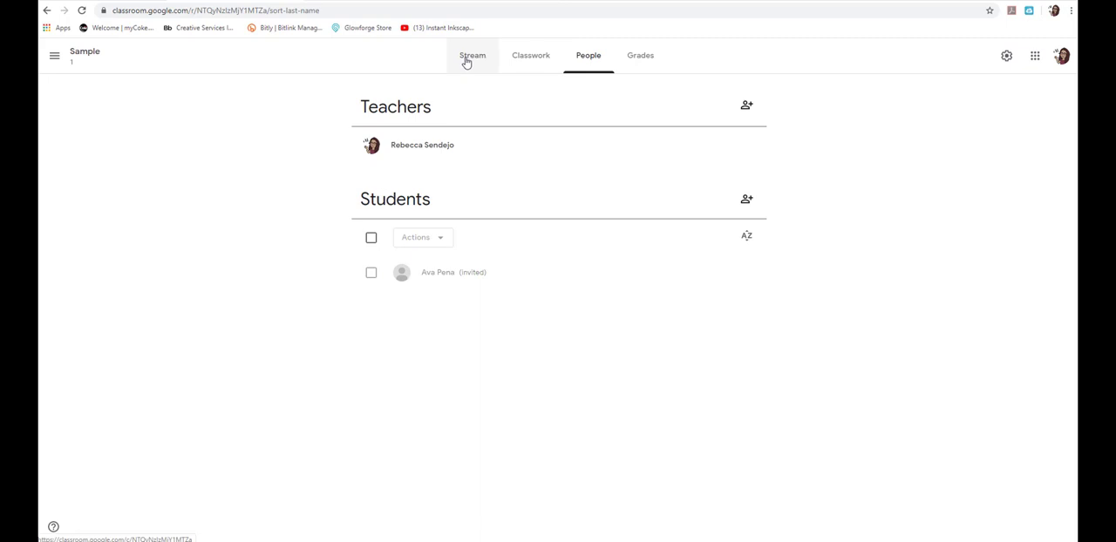
click(471, 55)
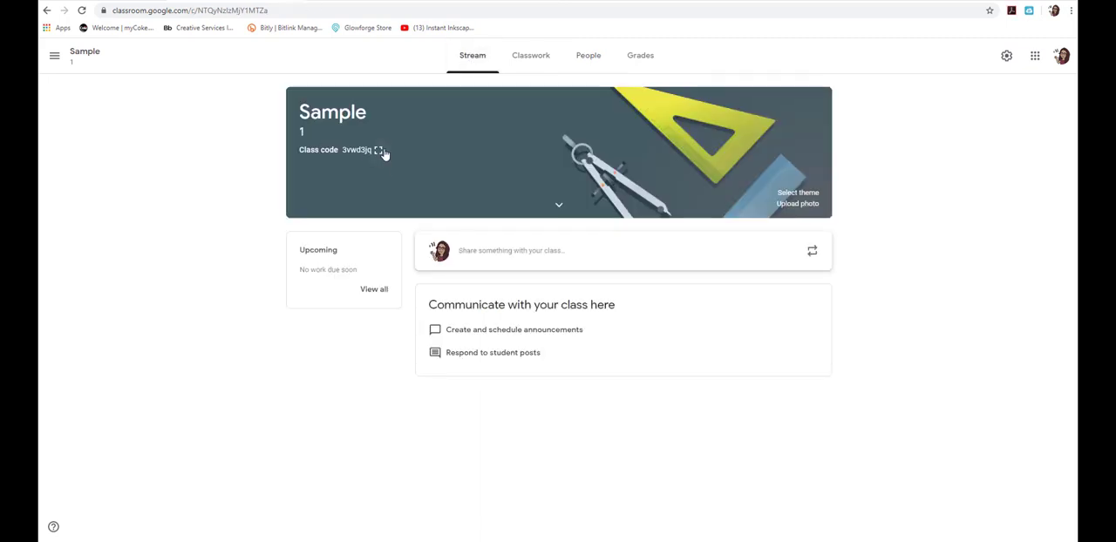
click(380, 148)
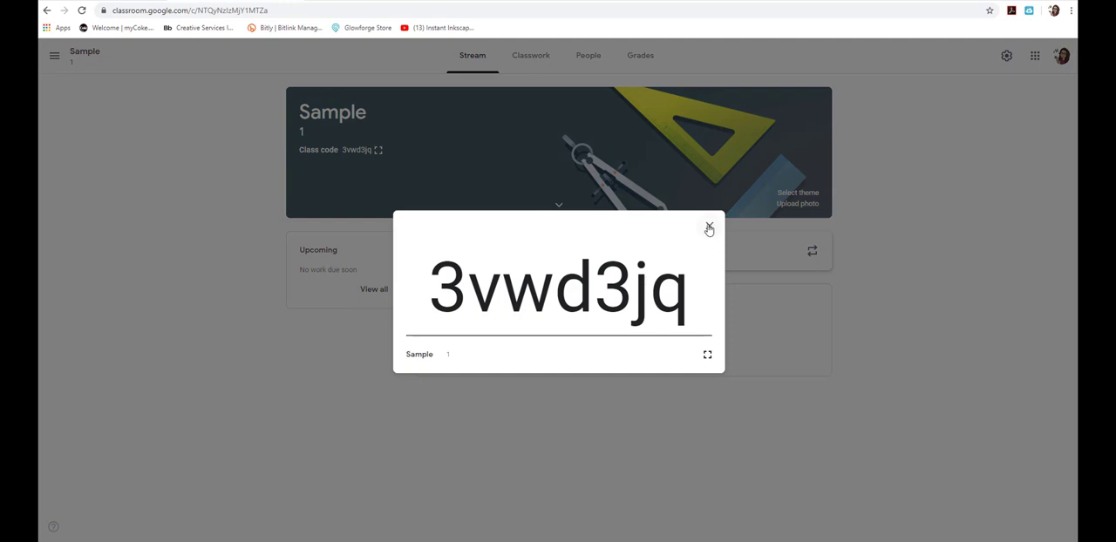
click(710, 227)
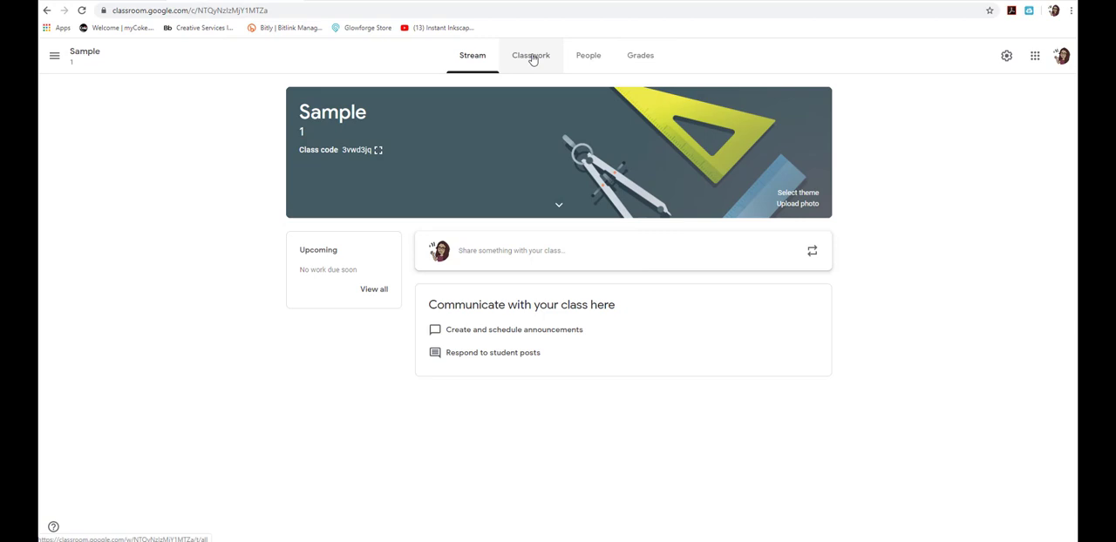
Revisit the Classwork page and finish back on the class Stream
click(530, 56)
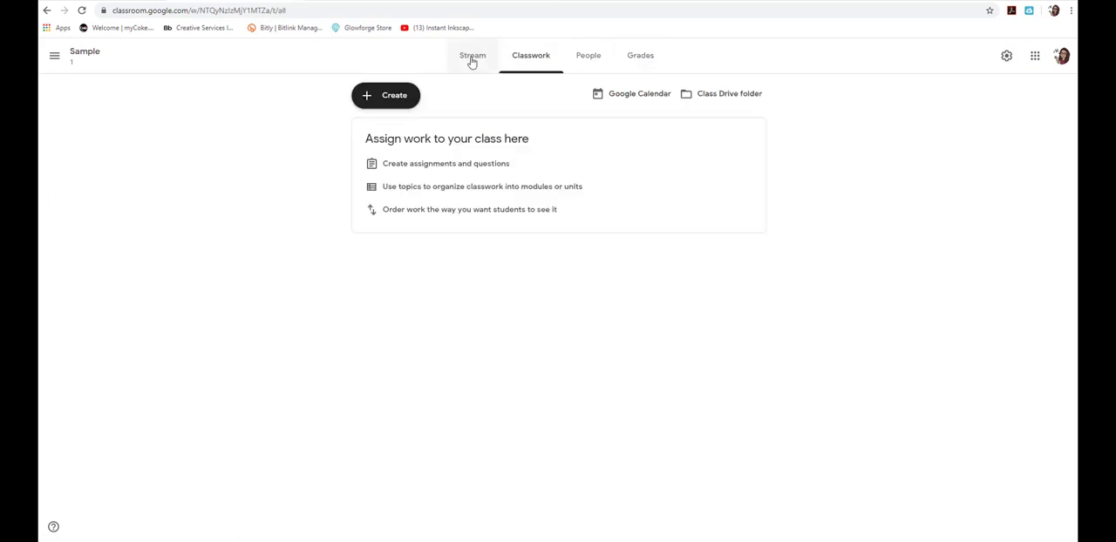
click(471, 56)
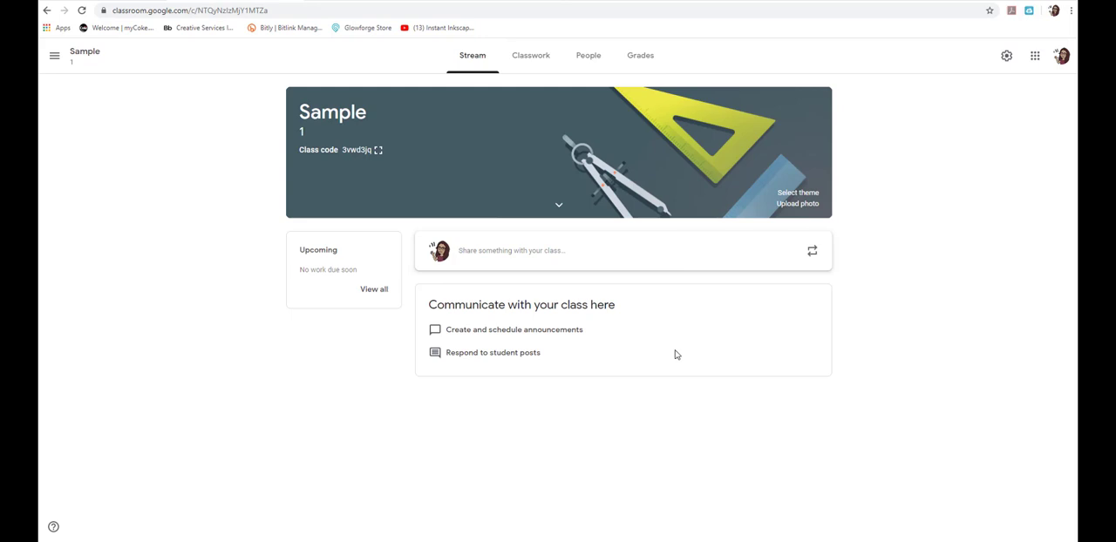
mouse_move(833, 255)
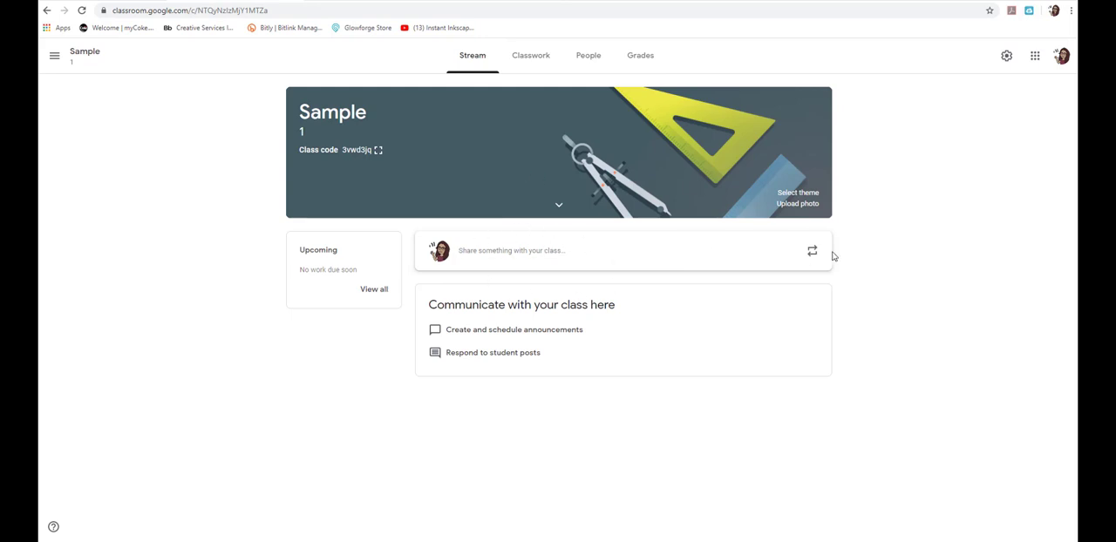